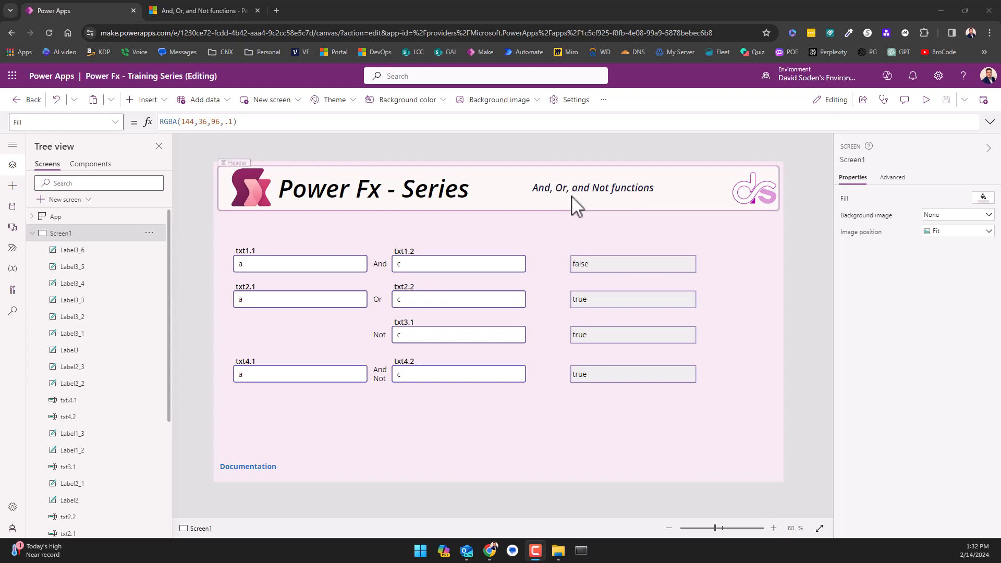
{"action": "mouse_move", "coordinate": [593, 195]}
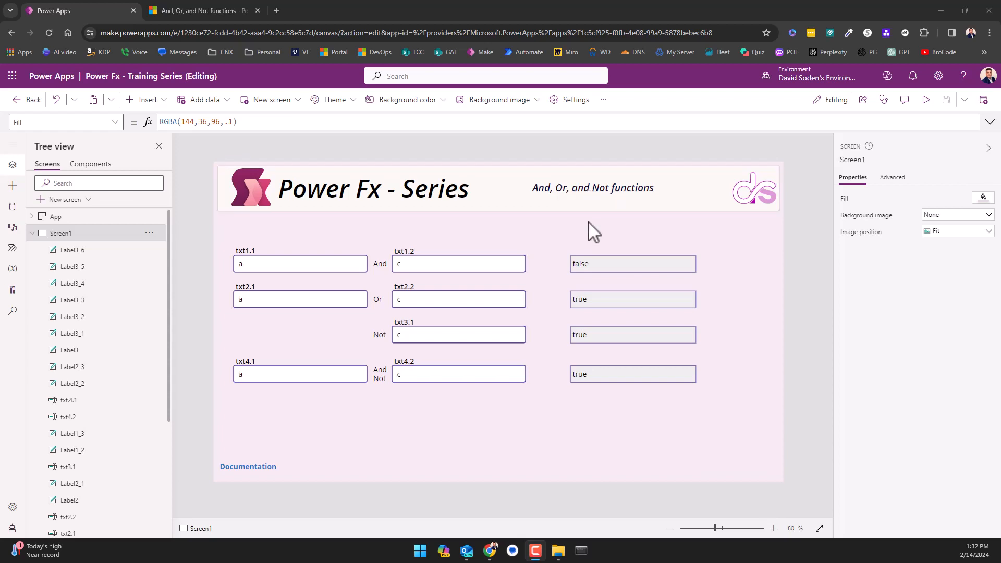
{"action": "mouse_move", "coordinate": [578, 229]}
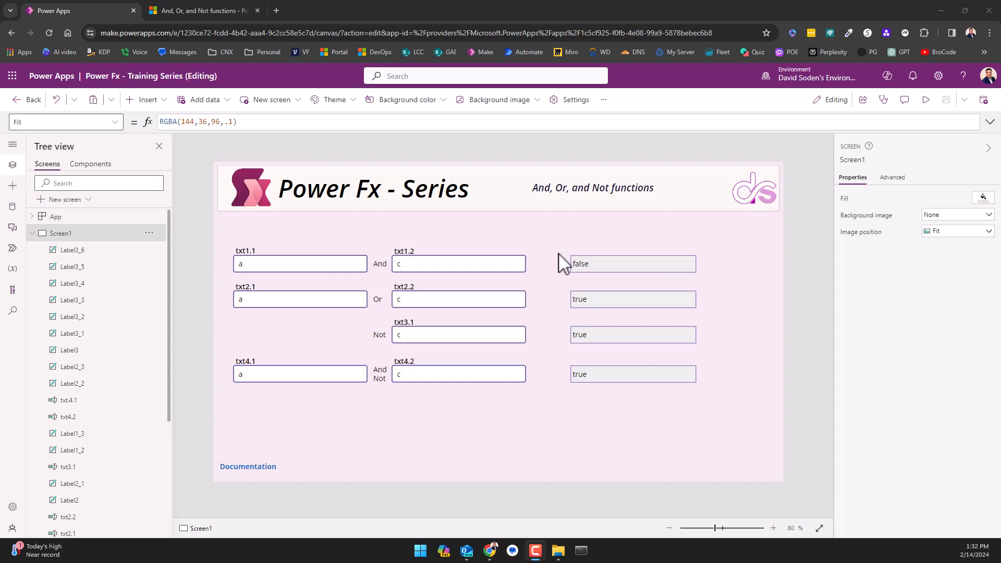
{"action": "mouse_move", "coordinate": [494, 385]}
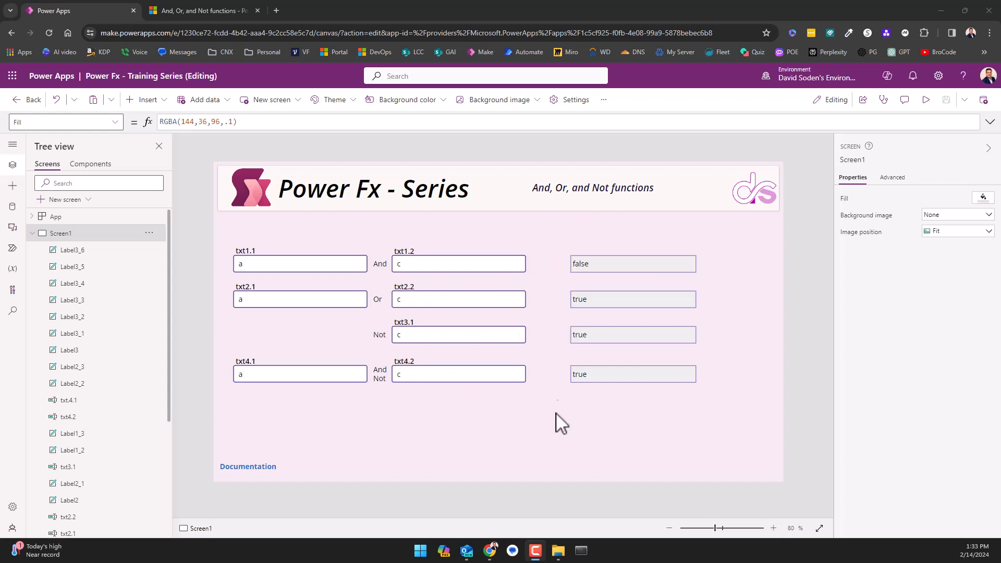
{"action": "mouse_move", "coordinate": [408, 338]}
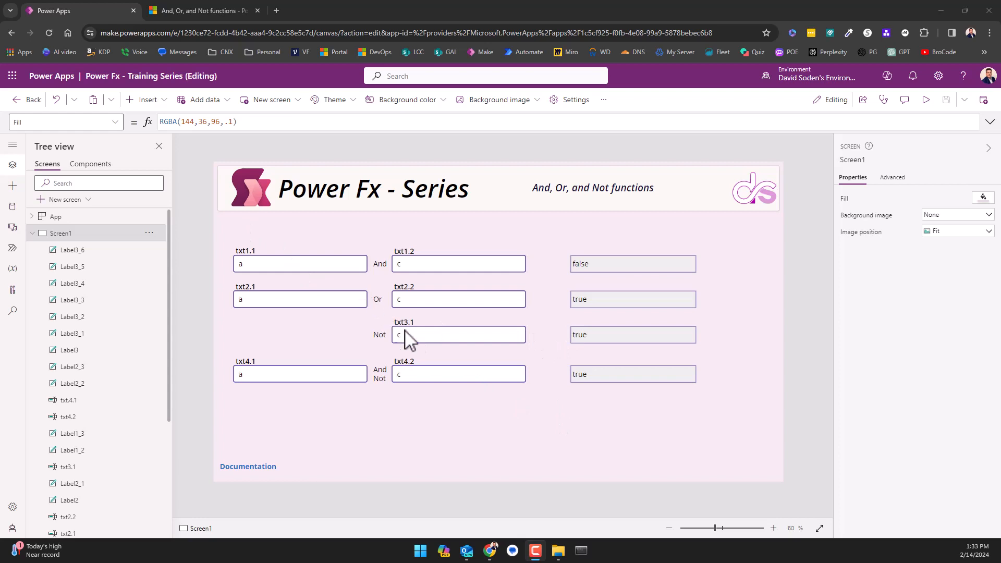
{"action": "mouse_move", "coordinate": [276, 268]}
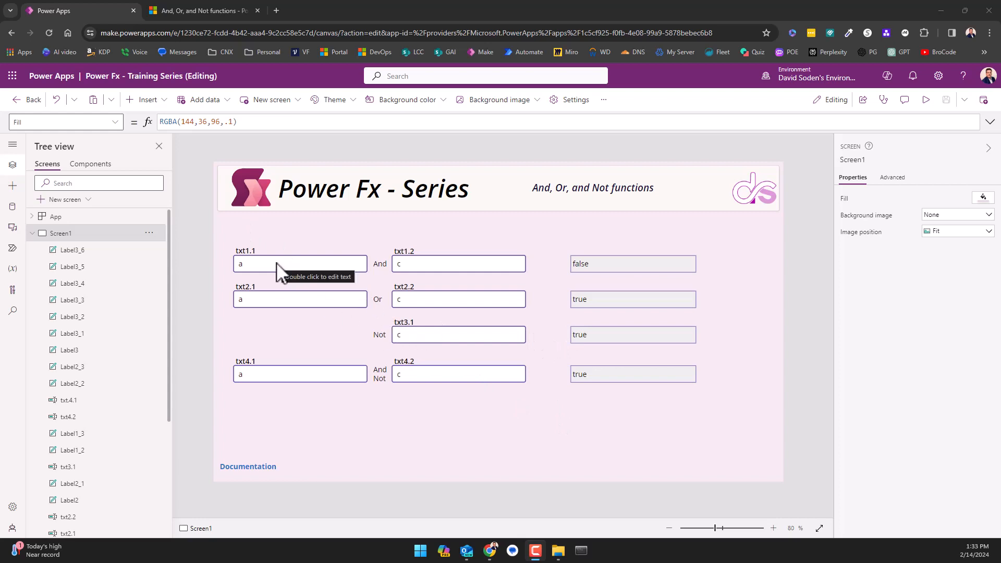
{"action": "mouse_move", "coordinate": [399, 283]}
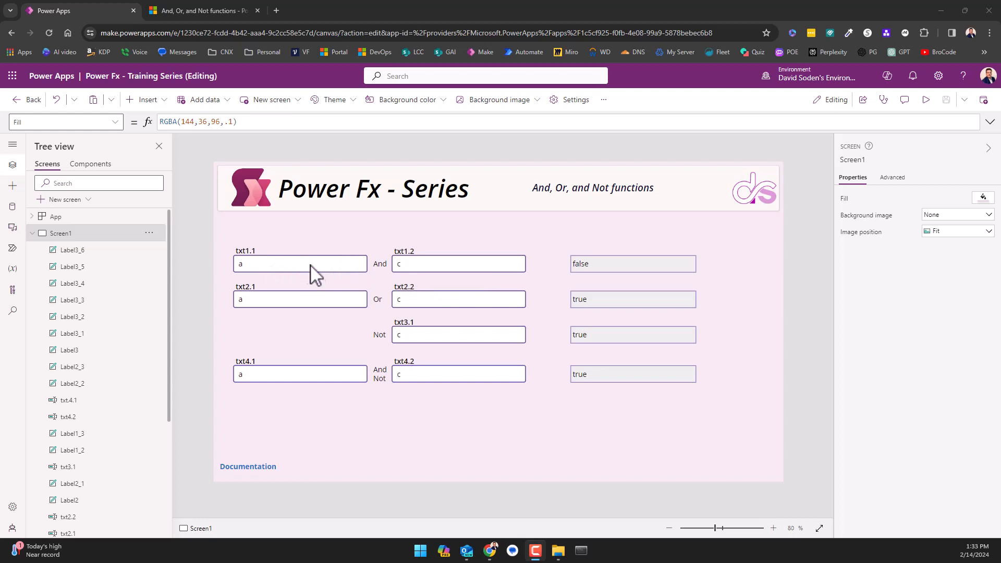
- Select text input txt1.1 and show its properties, including Default "a"
{"action": "left_click", "coordinate": [245, 249]}
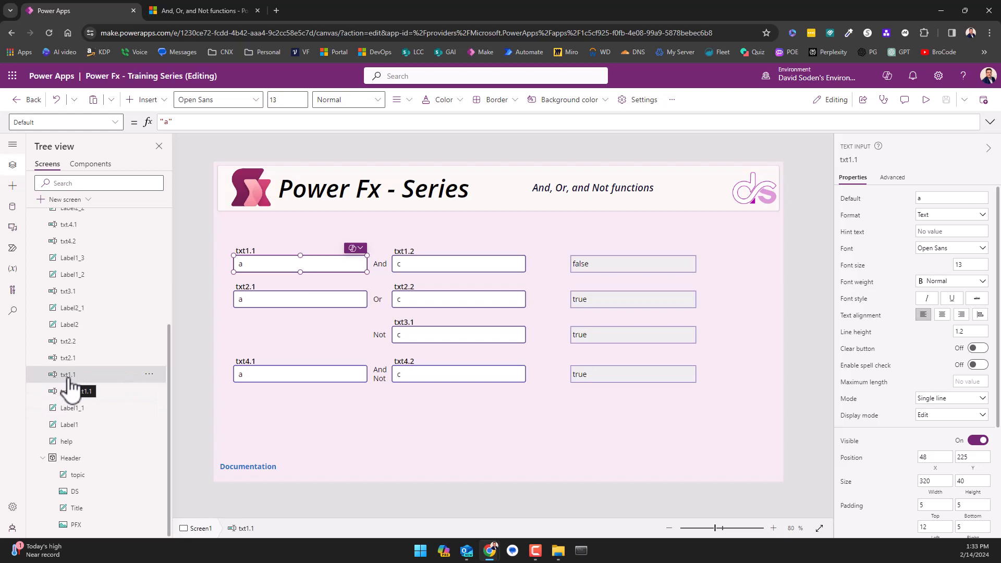
{"action": "left_click", "coordinate": [147, 100]}
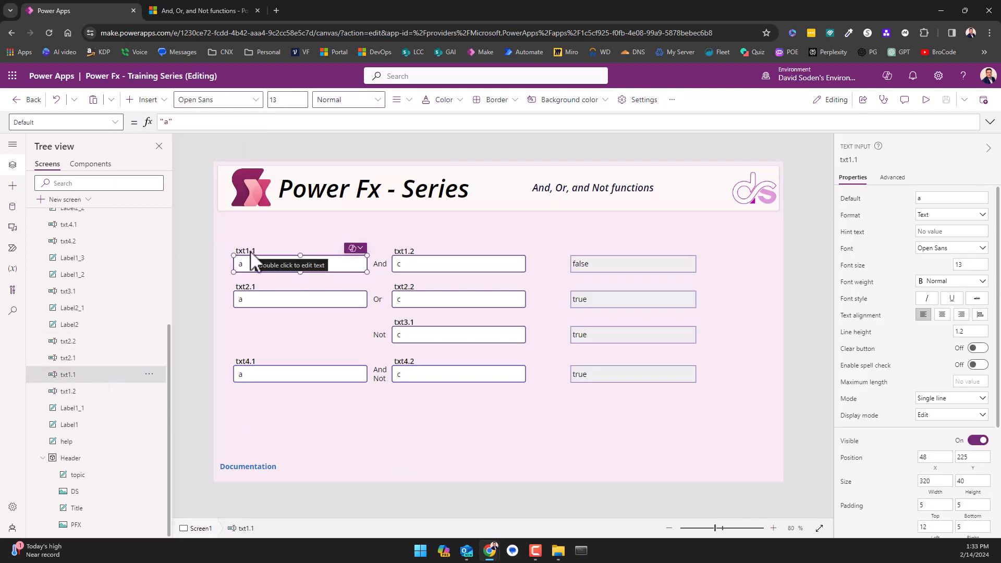
{"action": "mouse_move", "coordinate": [535, 266]}
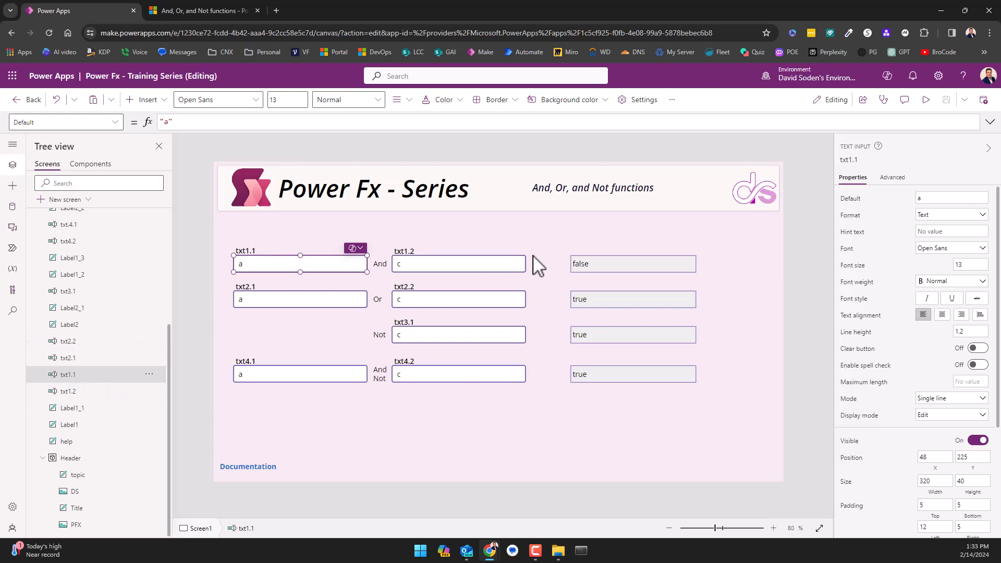
{"action": "mouse_move", "coordinate": [604, 265]}
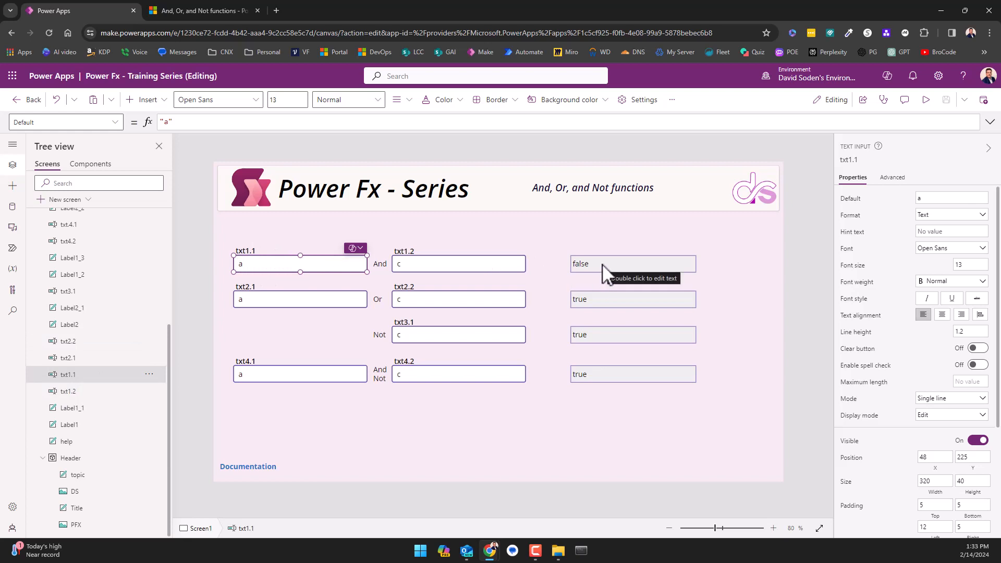
{"action": "mouse_move", "coordinate": [622, 274]}
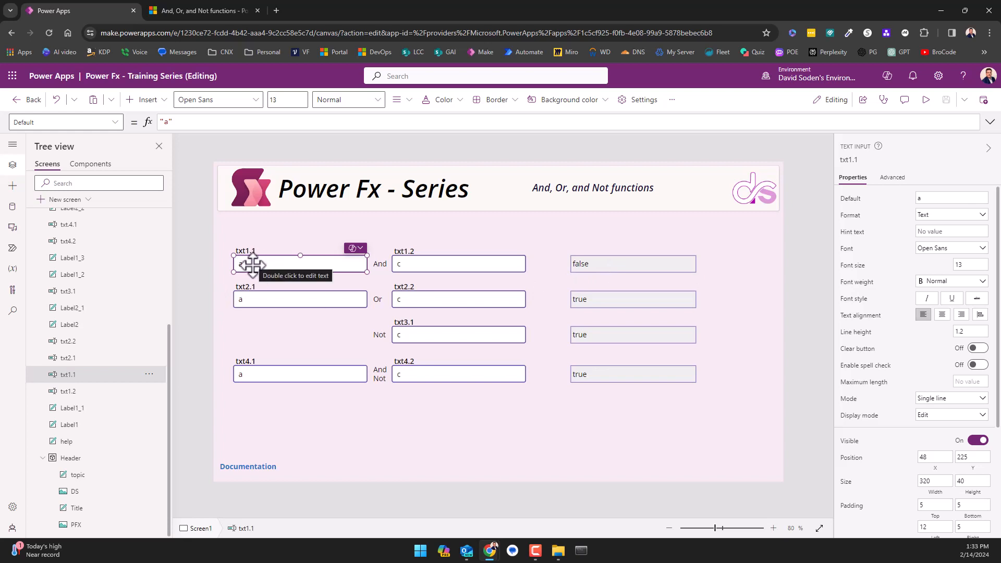
{"action": "mouse_move", "coordinate": [380, 268]}
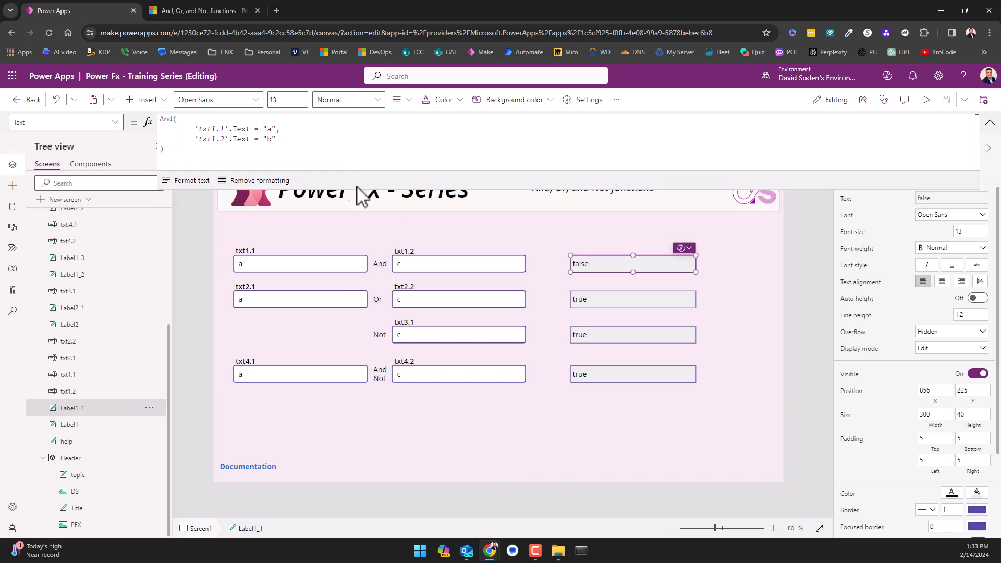
{"action": "mouse_move", "coordinate": [607, 248]}
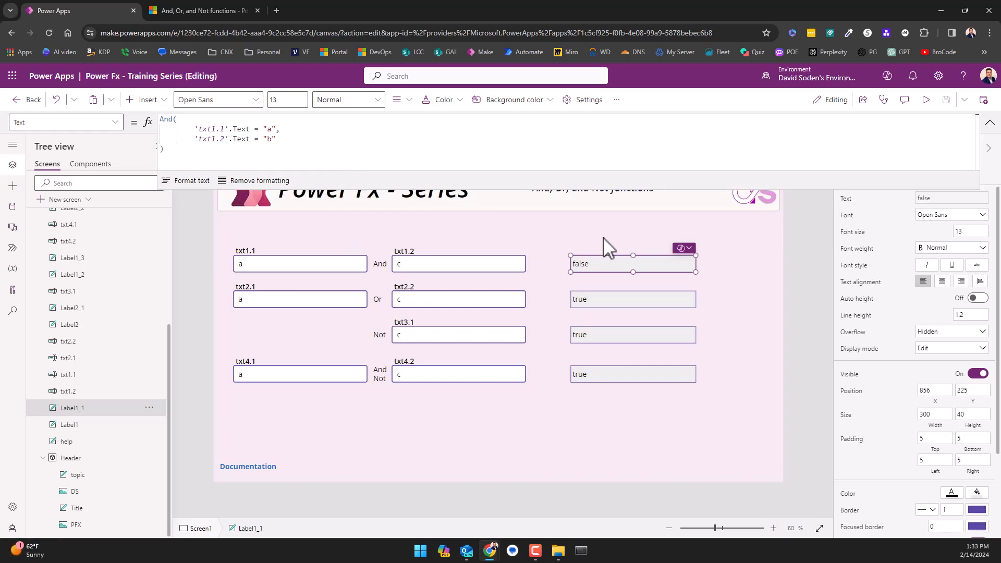
{"action": "mouse_move", "coordinate": [421, 223]}
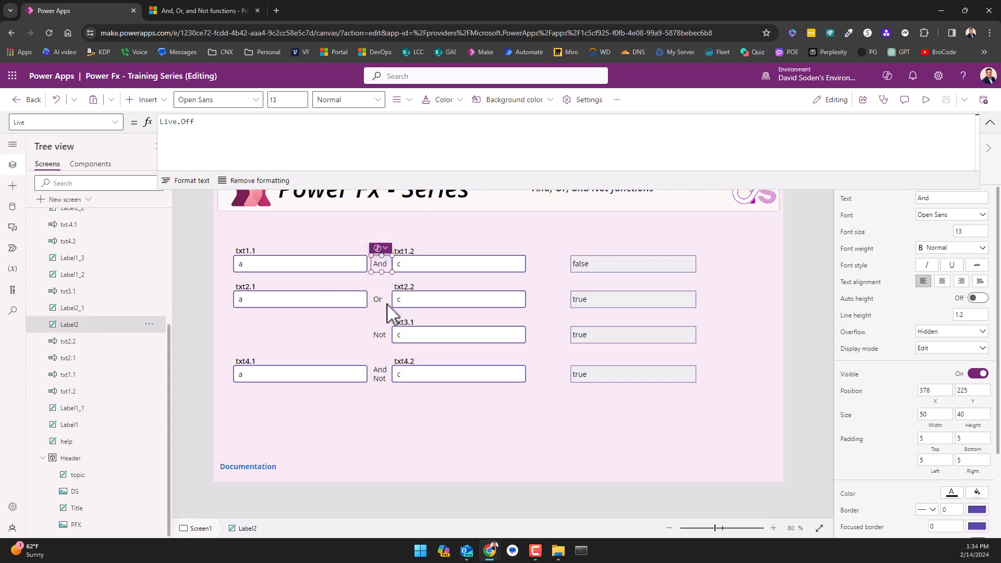
- Reselect Label1_1 whose Text formula And(...) currently yields false
{"action": "left_click", "coordinate": [632, 264]}
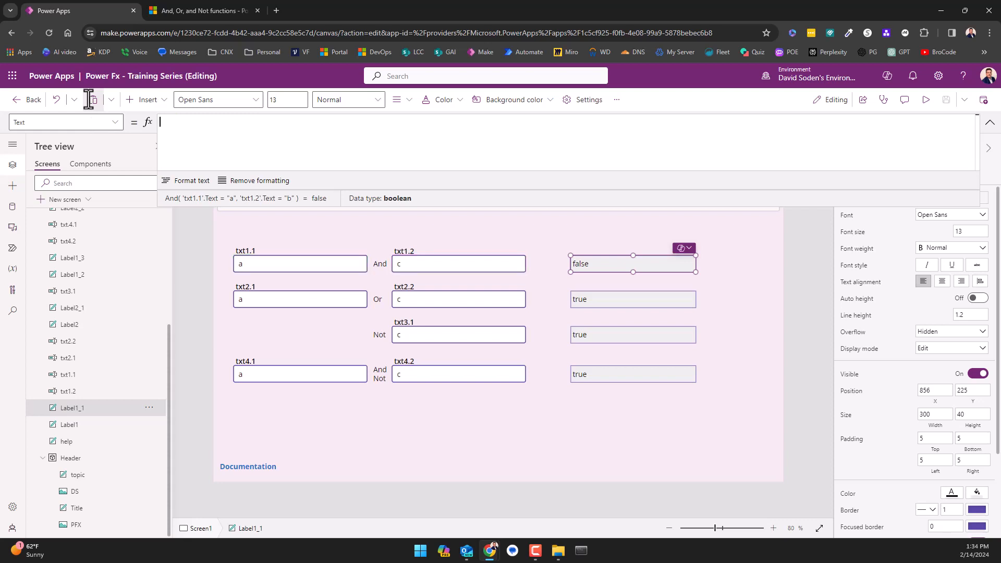
- Begin retyping the label's Text formula as And( in the formula bar
{"action": "type", "text": "A"}
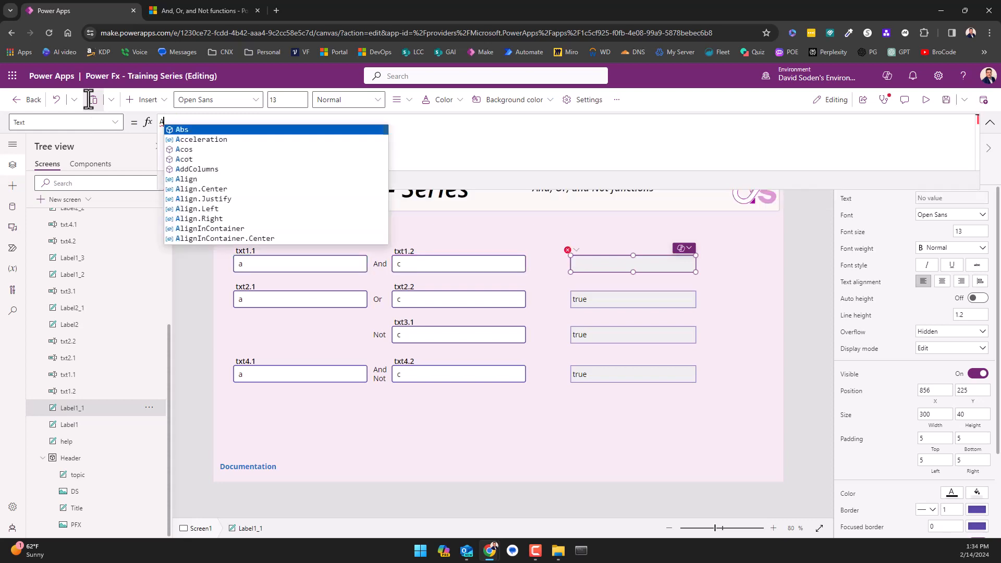
{"action": "type", "text": "nd"}
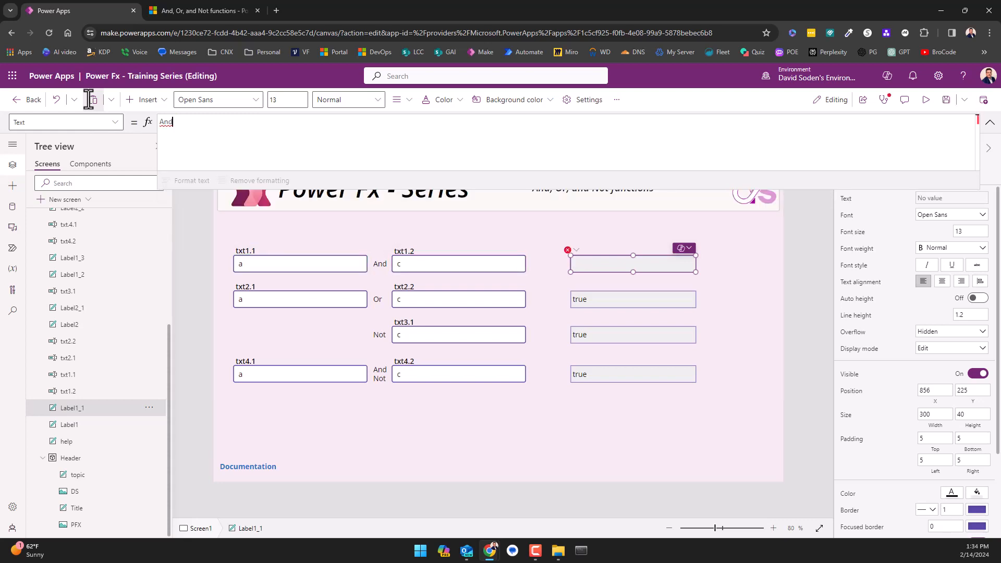
{"action": "type", "text": "("}
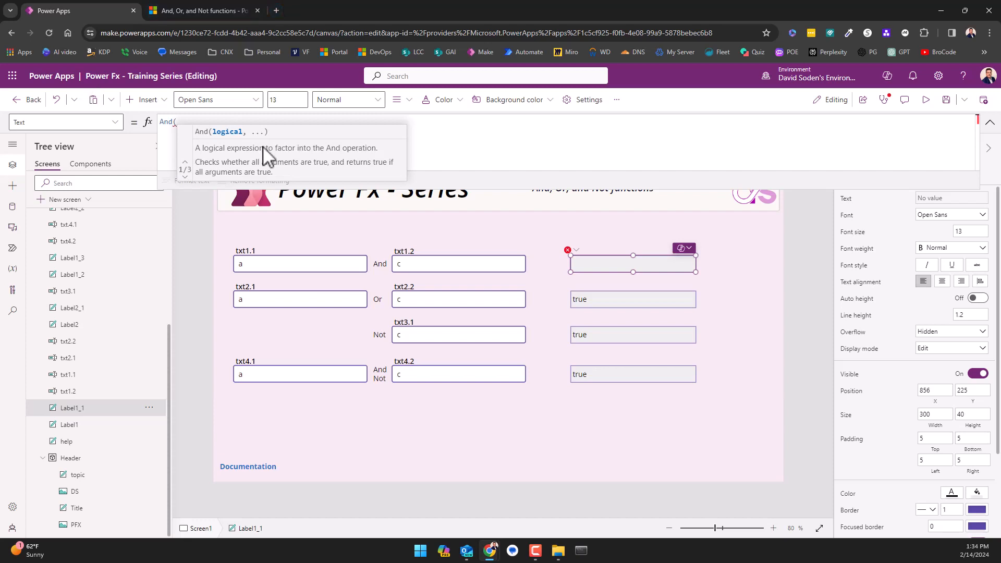
{"action": "mouse_move", "coordinate": [225, 147]}
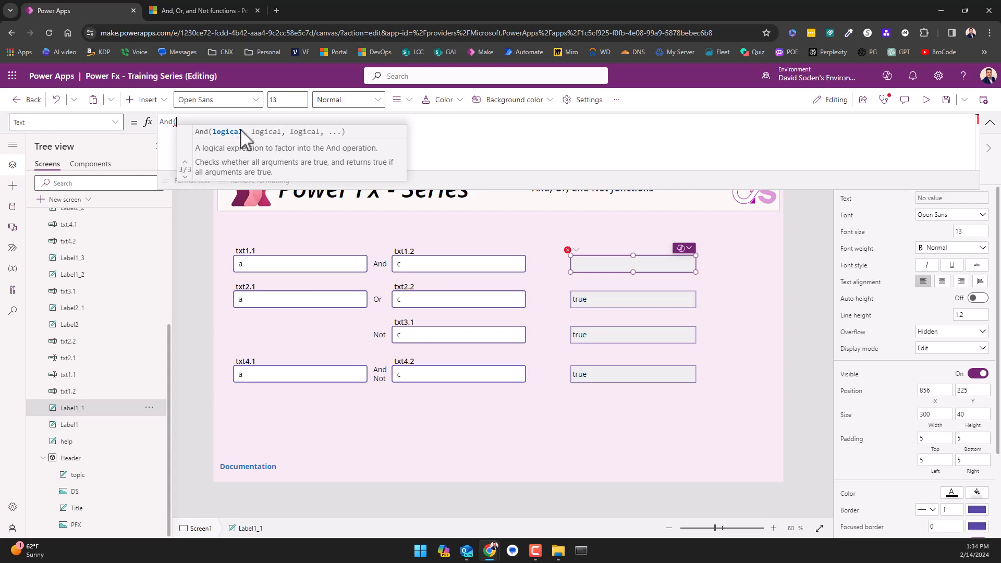
{"action": "mouse_move", "coordinate": [232, 138]}
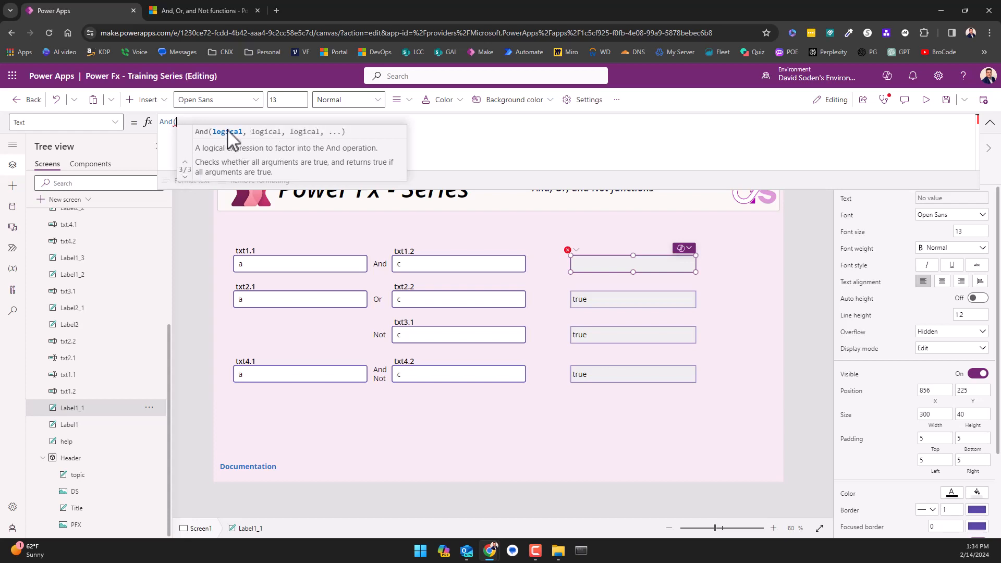
{"action": "mouse_move", "coordinate": [175, 162]}
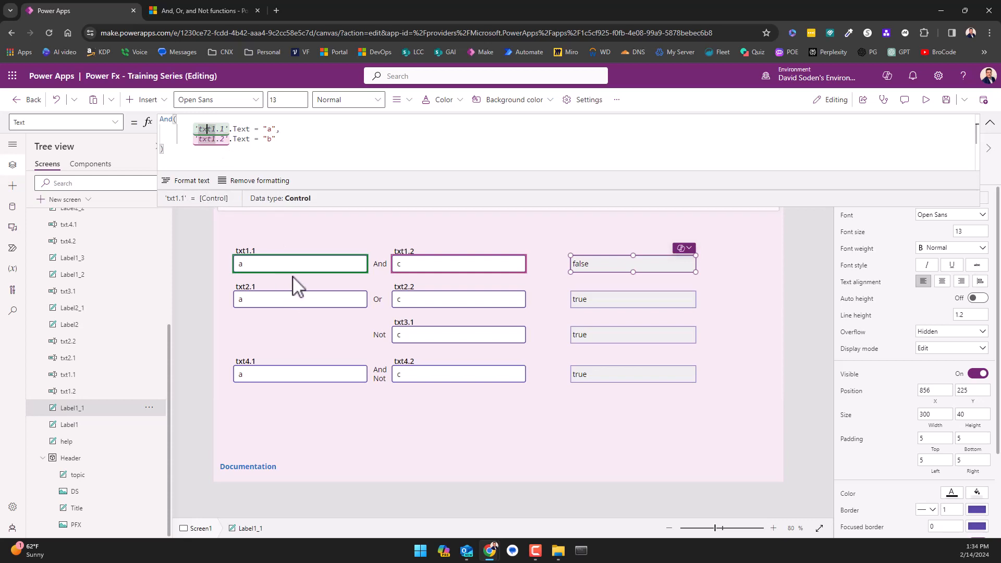
{"action": "mouse_move", "coordinate": [277, 283]}
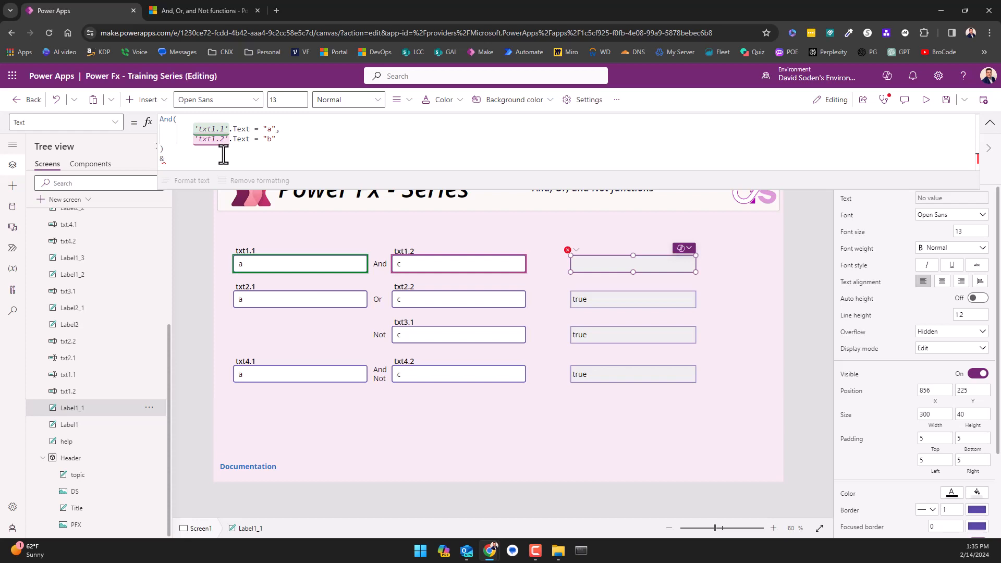
- Add & after the And(...) formula to start a text concatenation
{"action": "type", "text": "&"}
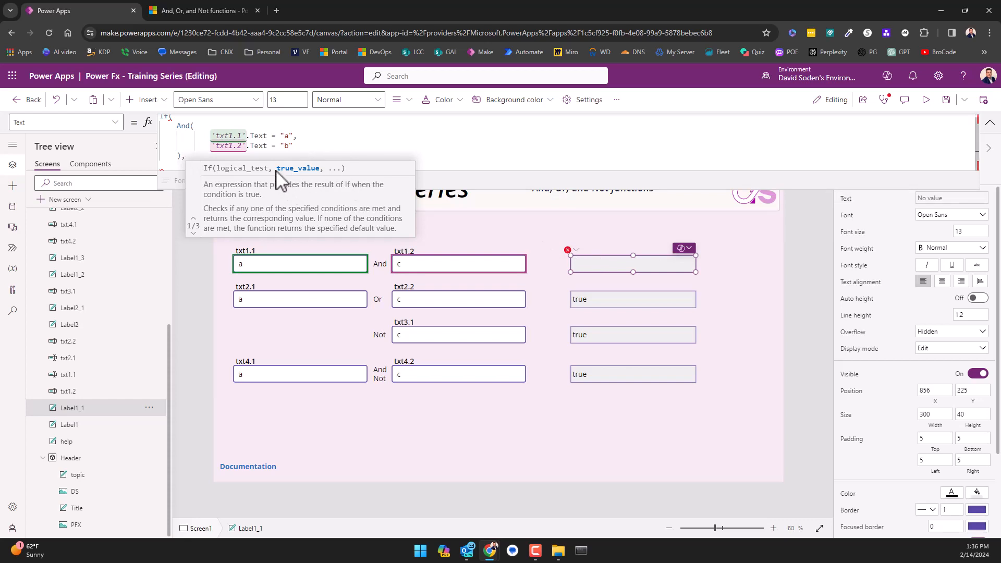
{"action": "mouse_move", "coordinate": [307, 188]}
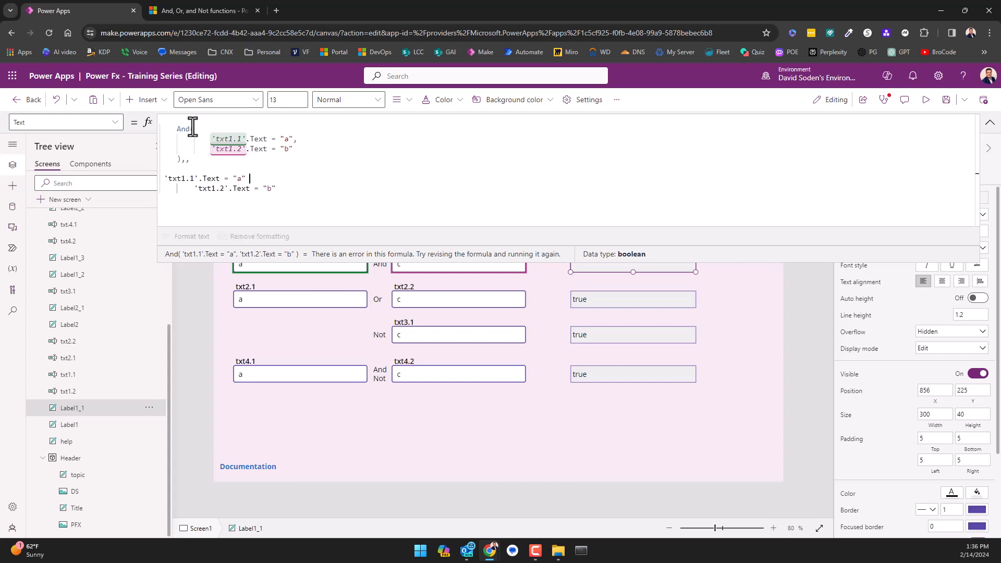
- Try an If(... && ...) variant of the formula before reverting to the plain And form
{"action": "type", "text": "&& 'txt1.2'.Text = \"b"}
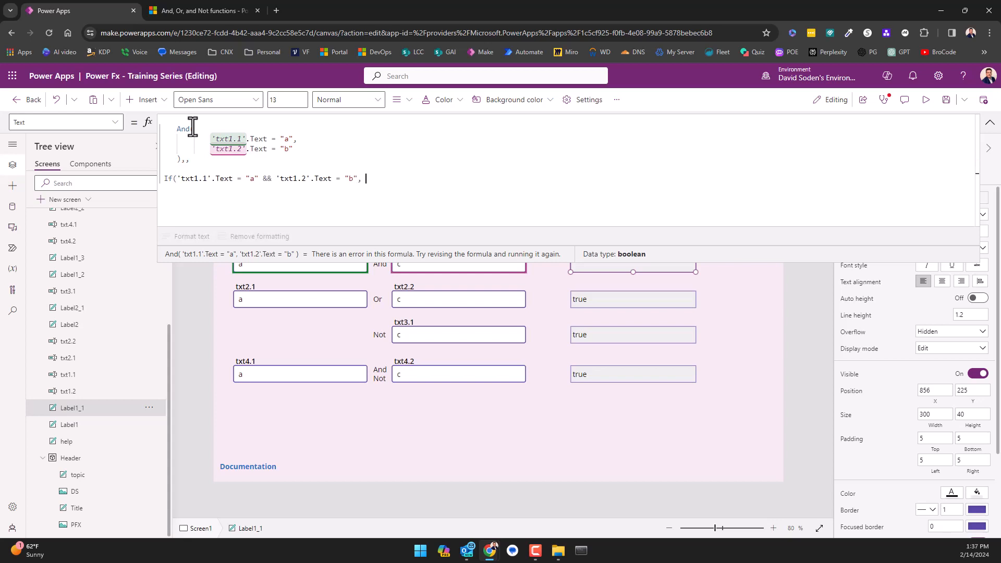
{"action": "type", "text": ",)"}
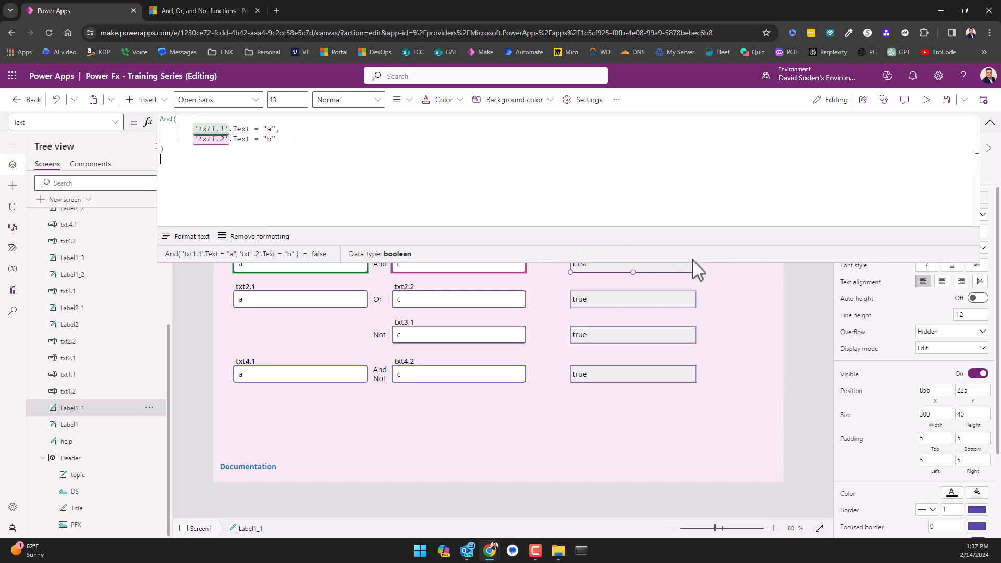
{"action": "mouse_move", "coordinate": [710, 241]}
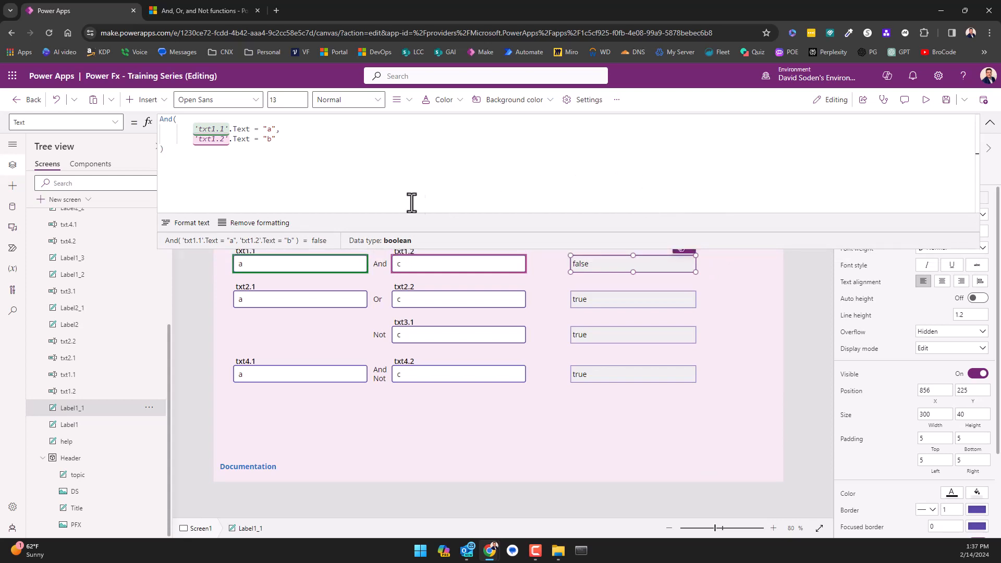
{"action": "mouse_move", "coordinate": [811, 255]}
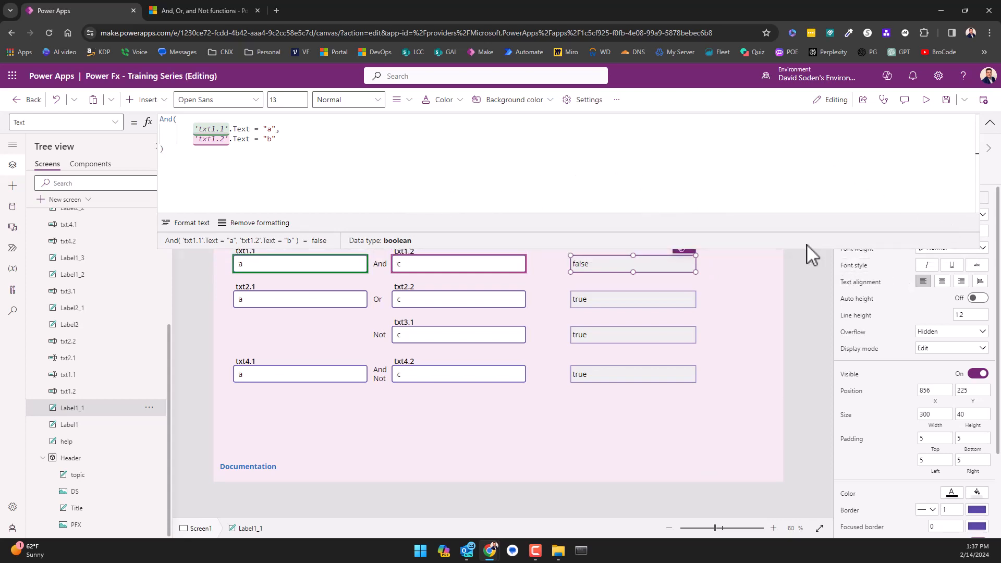
{"action": "mouse_move", "coordinate": [399, 168]}
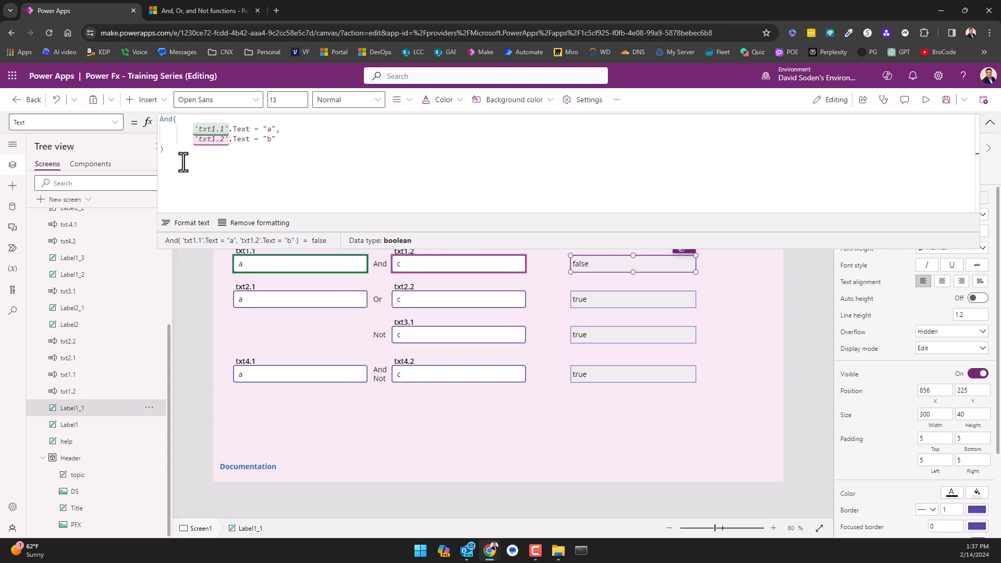
{"action": "key", "text": "ctrl+a"}
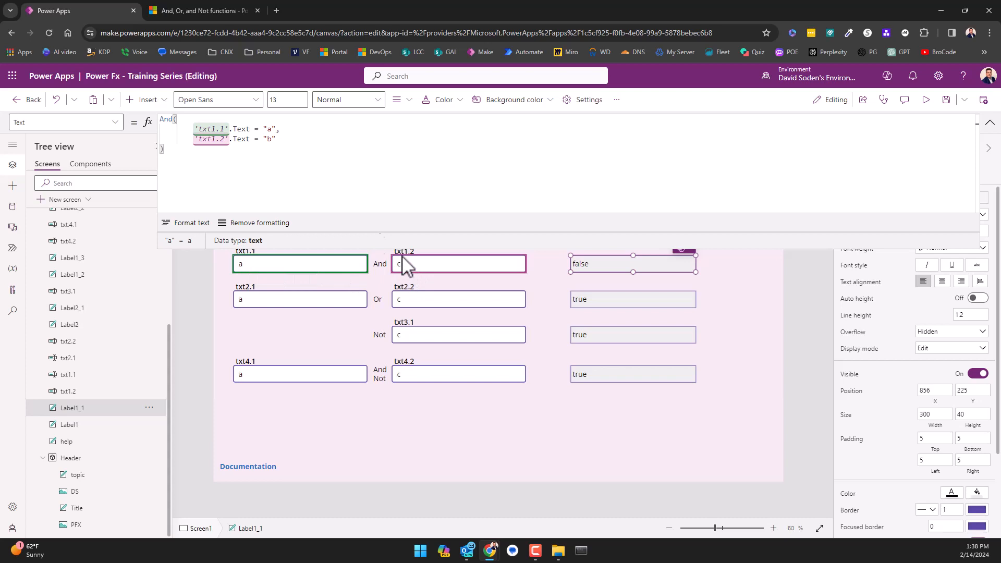
{"action": "mouse_move", "coordinate": [410, 271]}
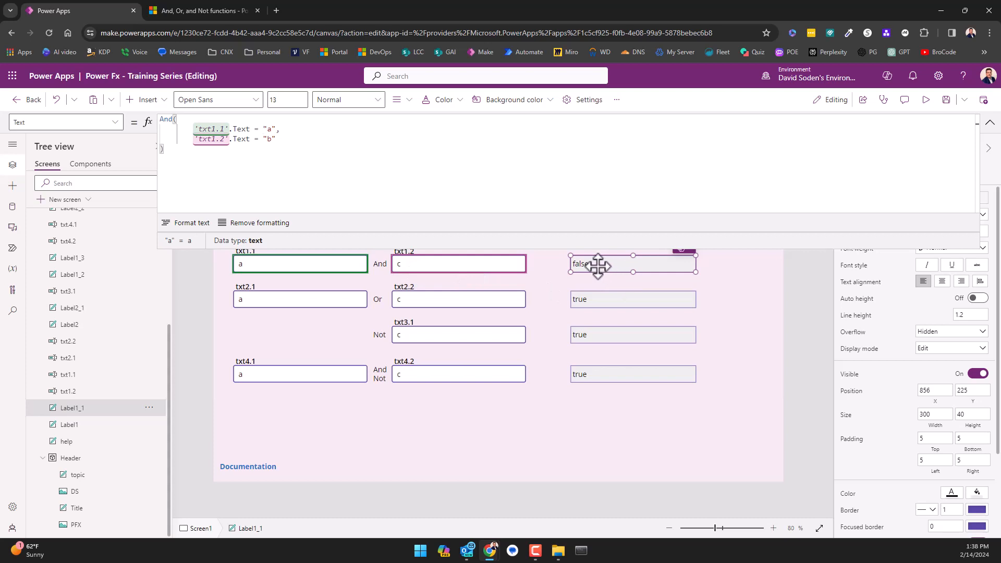
- Preview the app, enter b then c in txt1.2 and watch the And label switch true/false
{"action": "left_click", "coordinate": [459, 264]}
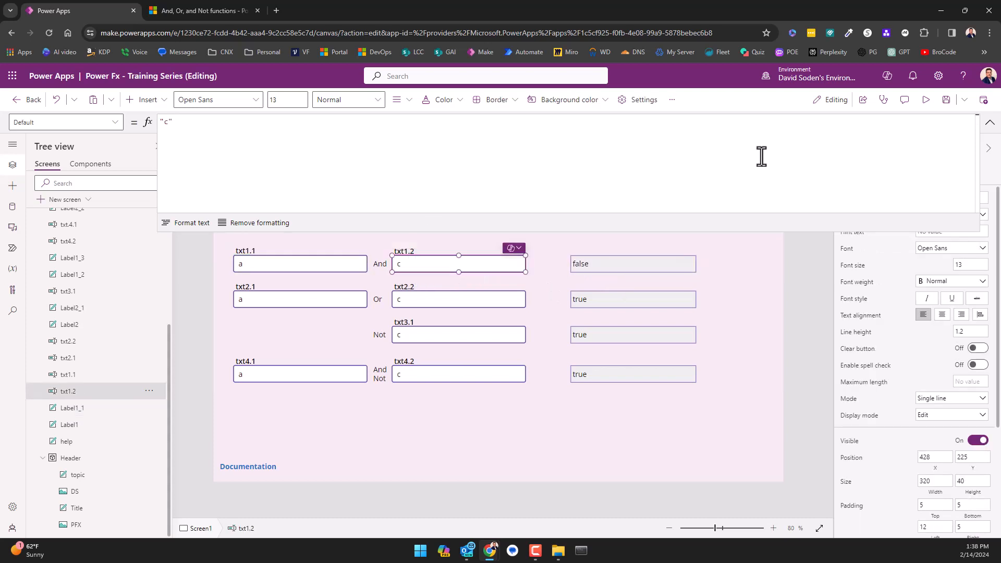
{"action": "left_click", "coordinate": [925, 100]}
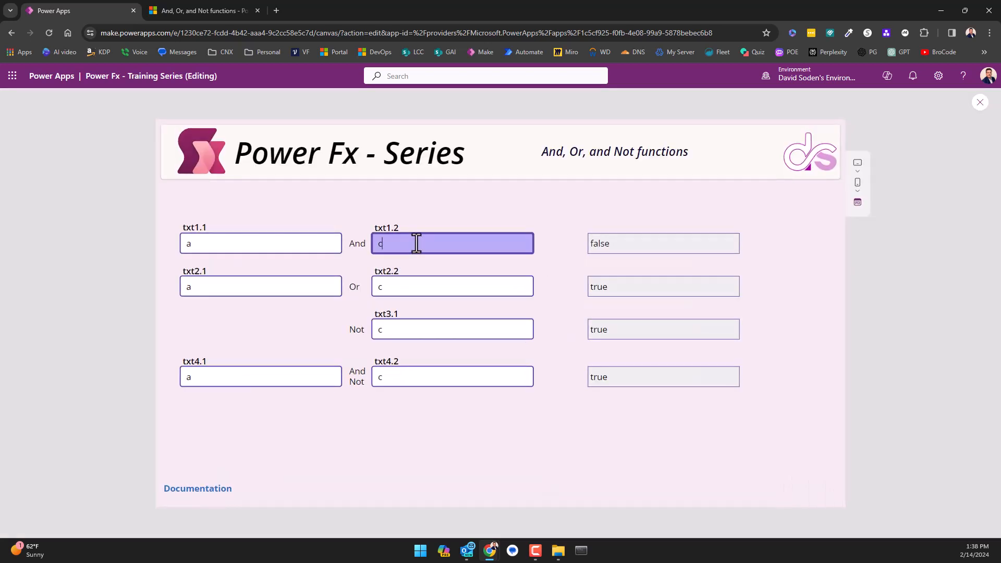
{"action": "key", "text": "Backspace"}
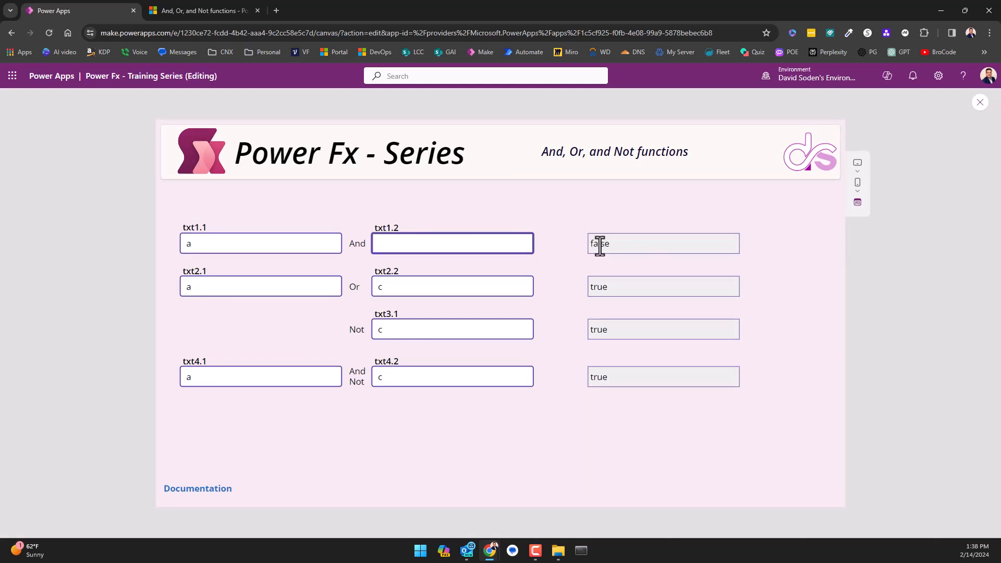
{"action": "left_click", "coordinate": [451, 243]}
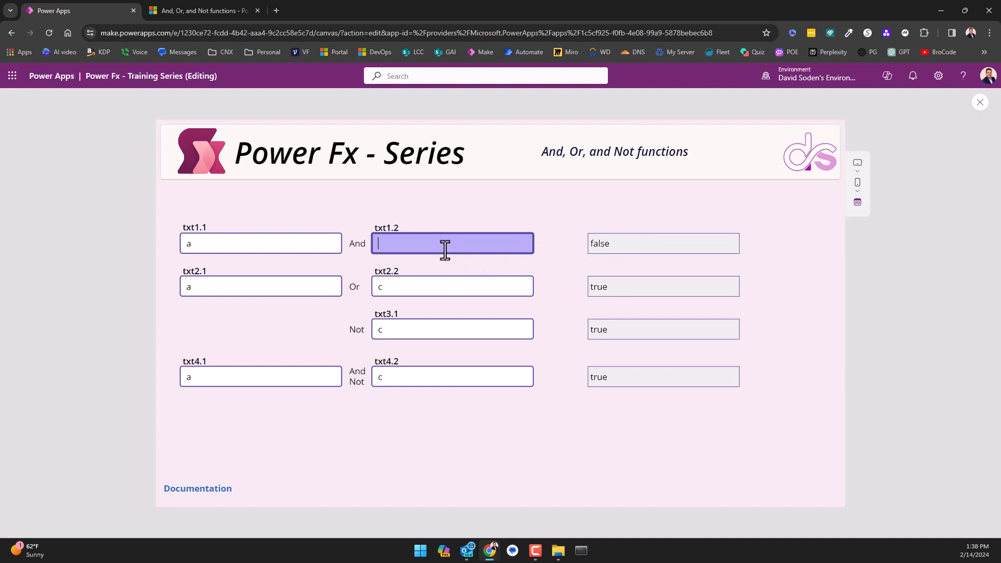
{"action": "type", "text": "b"}
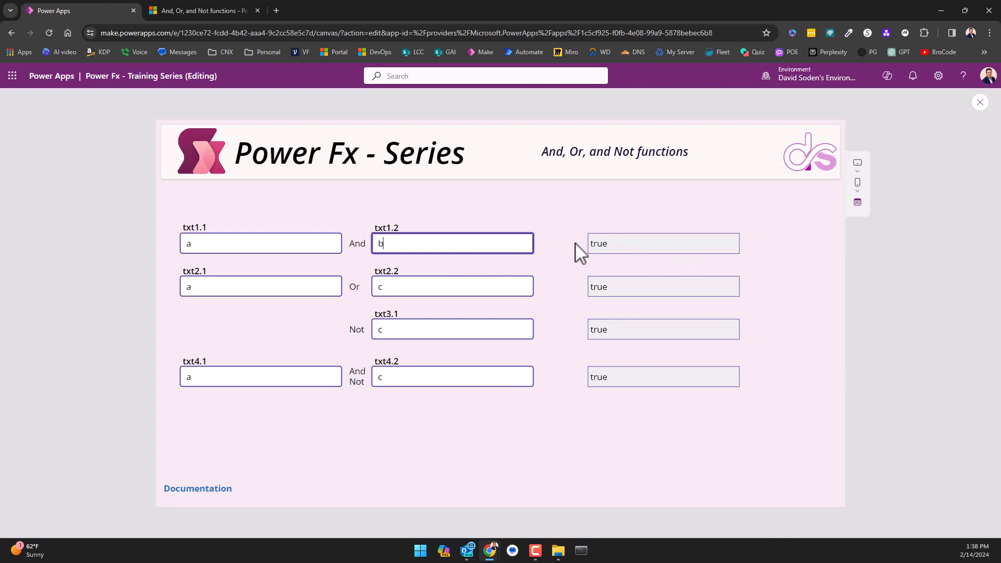
{"action": "left_click", "coordinate": [260, 243]}
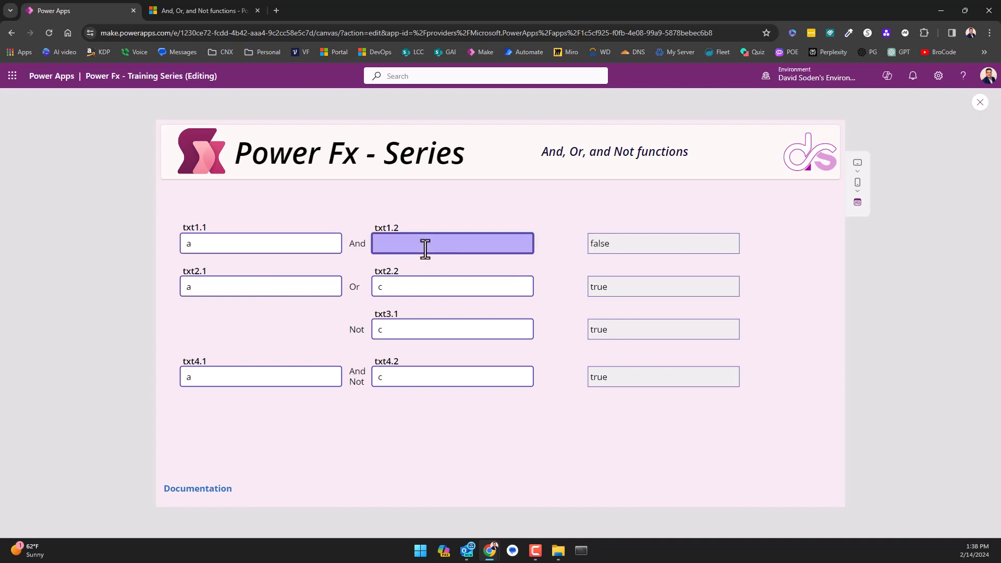
{"action": "type", "text": "c"}
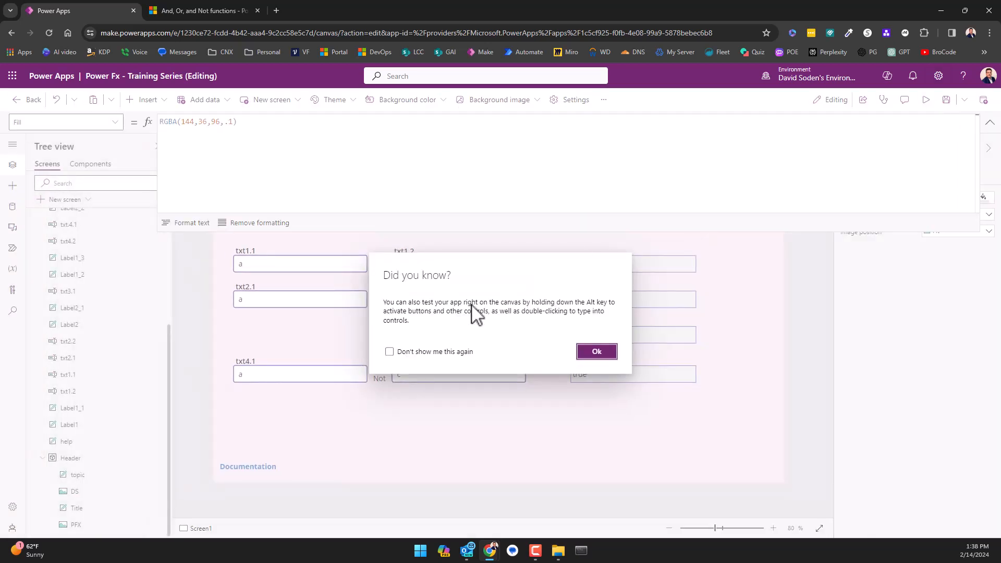
- Dismiss the Did you know testing tip with Ok
{"action": "left_click", "coordinate": [596, 351]}
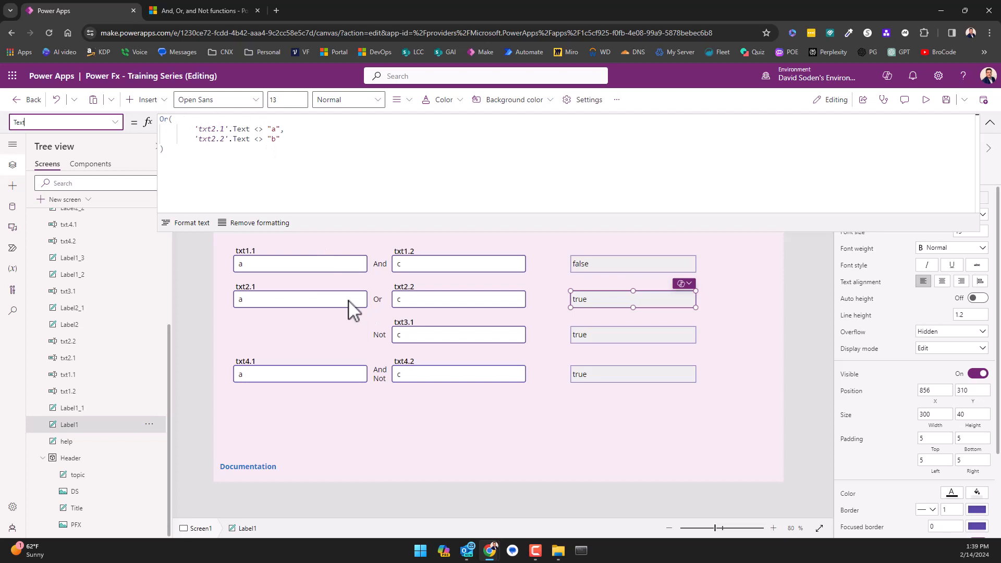
{"action": "mouse_move", "coordinate": [274, 309]}
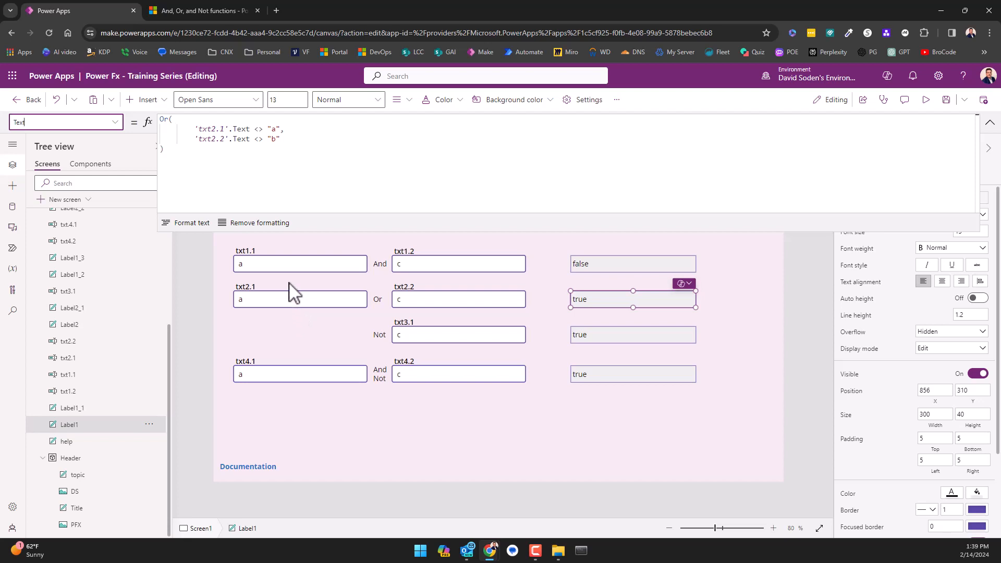
{"action": "mouse_move", "coordinate": [431, 306]}
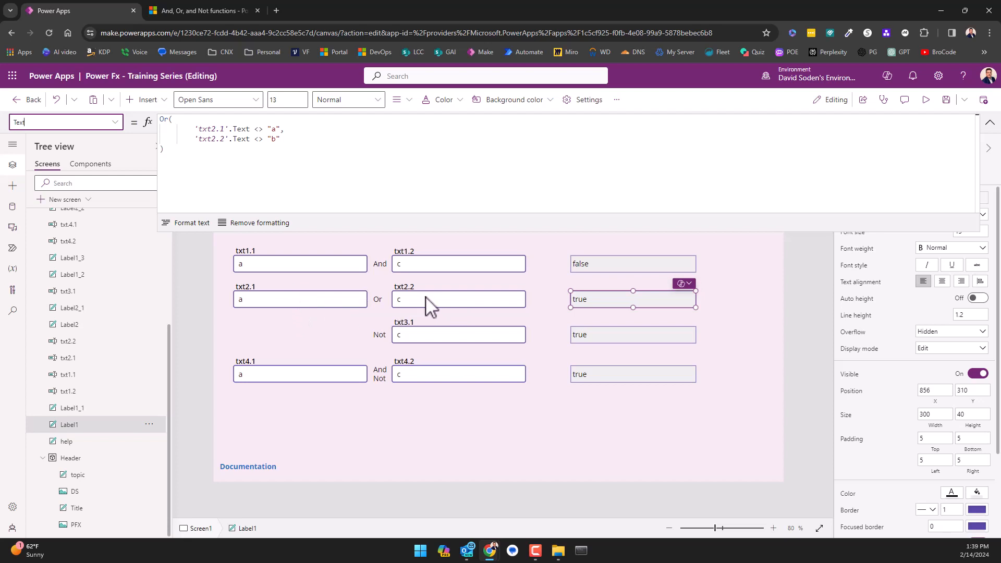
{"action": "mouse_move", "coordinate": [447, 305]}
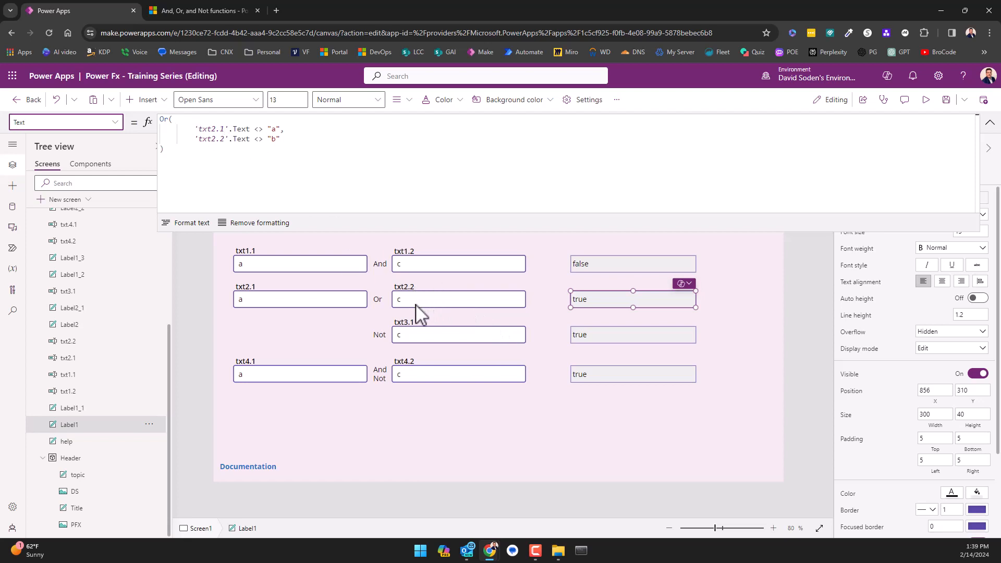
{"action": "mouse_move", "coordinate": [424, 313]}
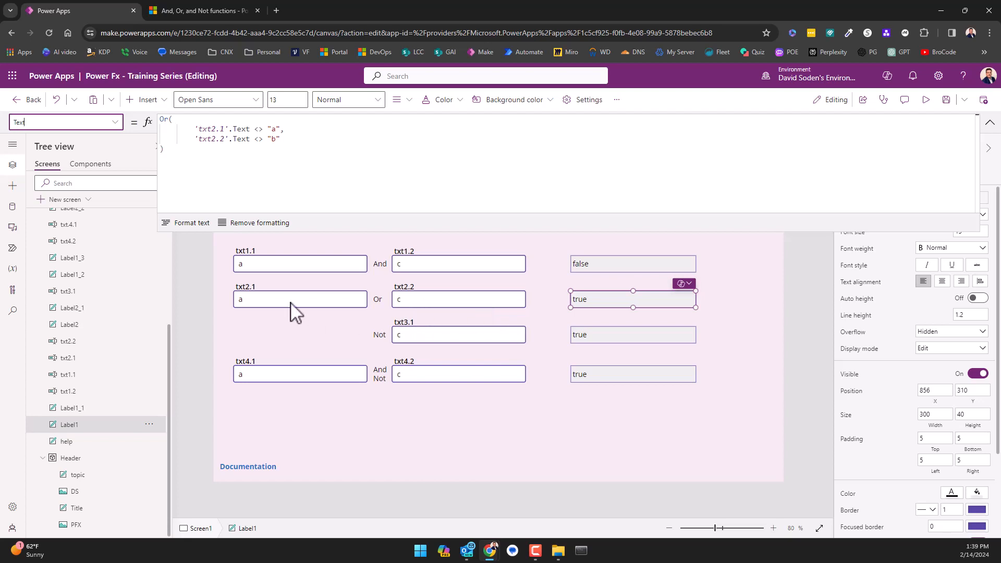
{"action": "mouse_move", "coordinate": [338, 306]}
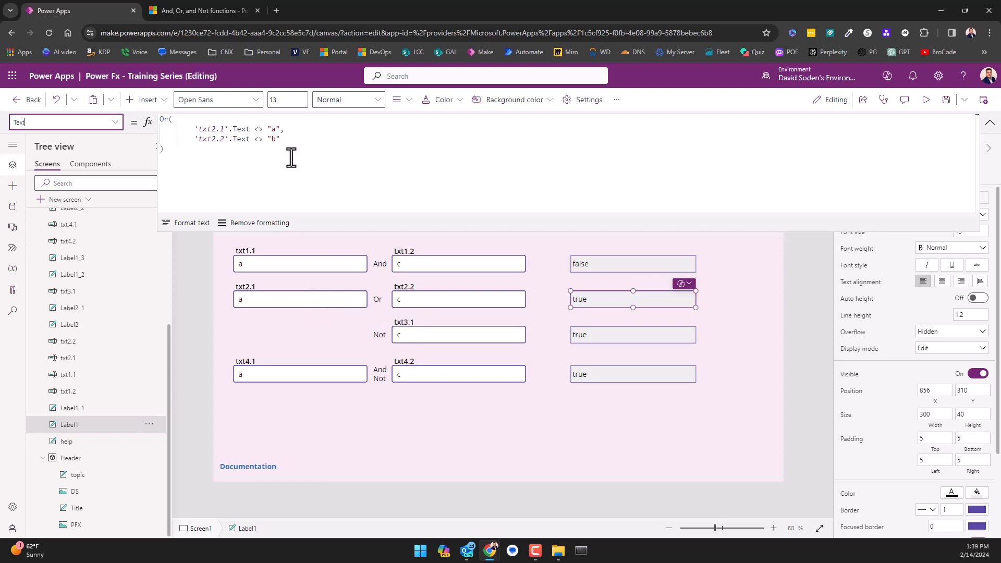
{"action": "mouse_move", "coordinate": [284, 314]}
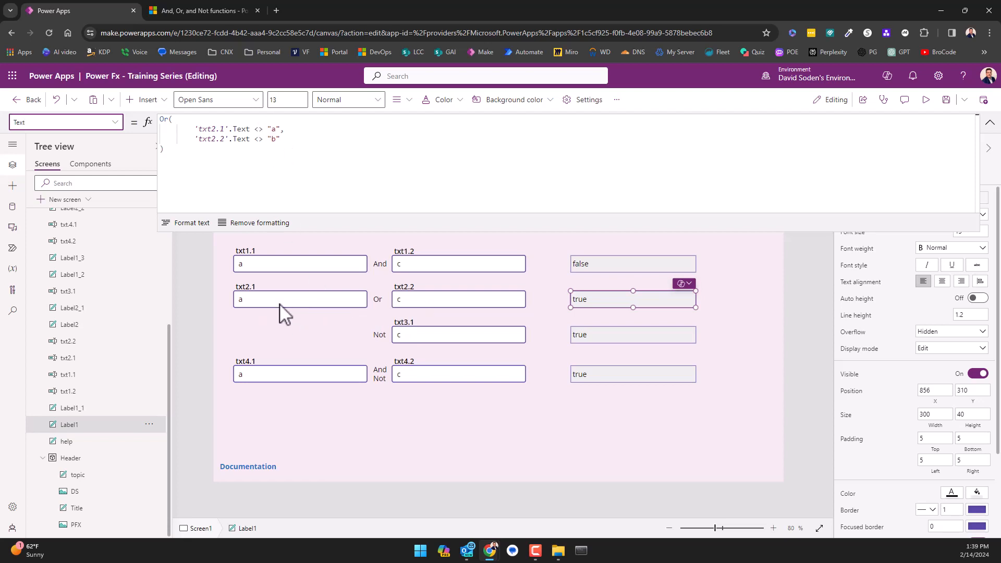
- Work inside the Or formula and check that 'txt2.1'.Text <> "a" evaluates to false
{"action": "left_click", "coordinate": [299, 299]}
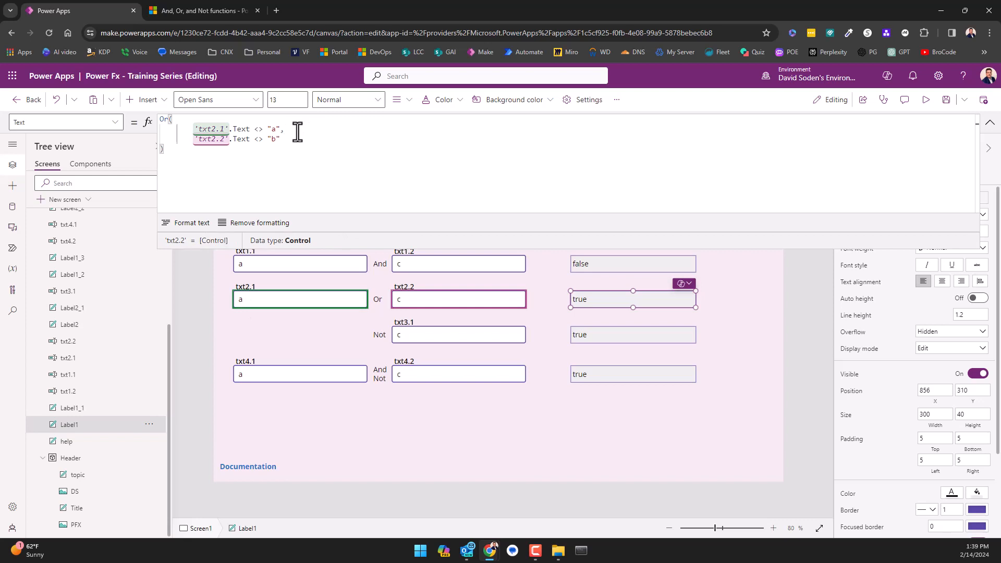
{"action": "mouse_move", "coordinate": [299, 171]}
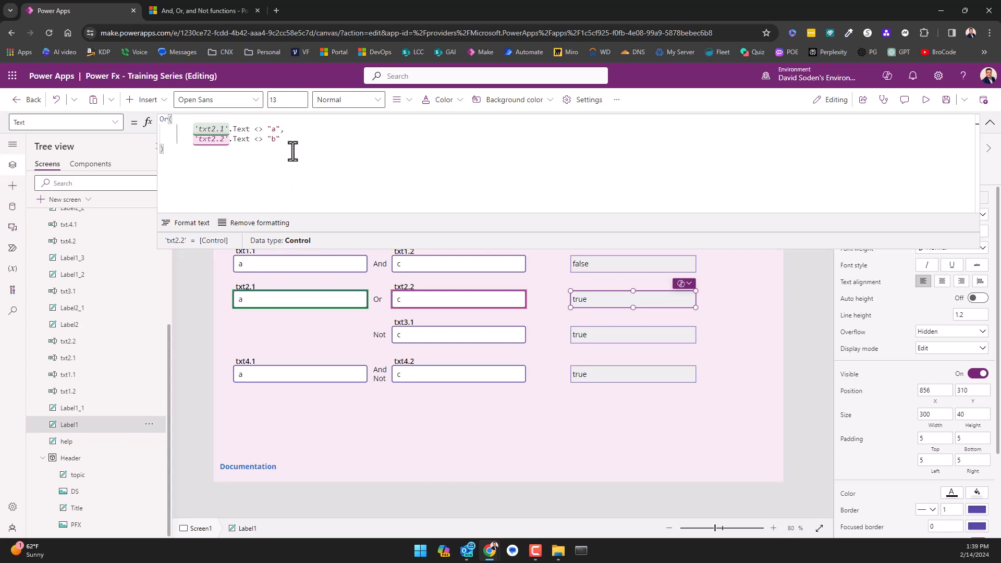
{"action": "mouse_move", "coordinate": [307, 159]}
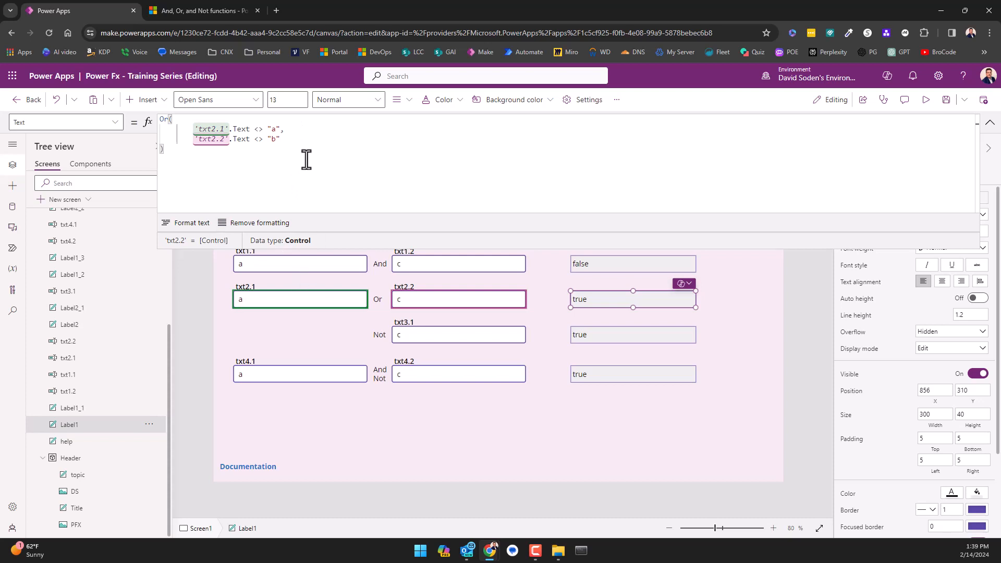
{"action": "type", "text": "False"}
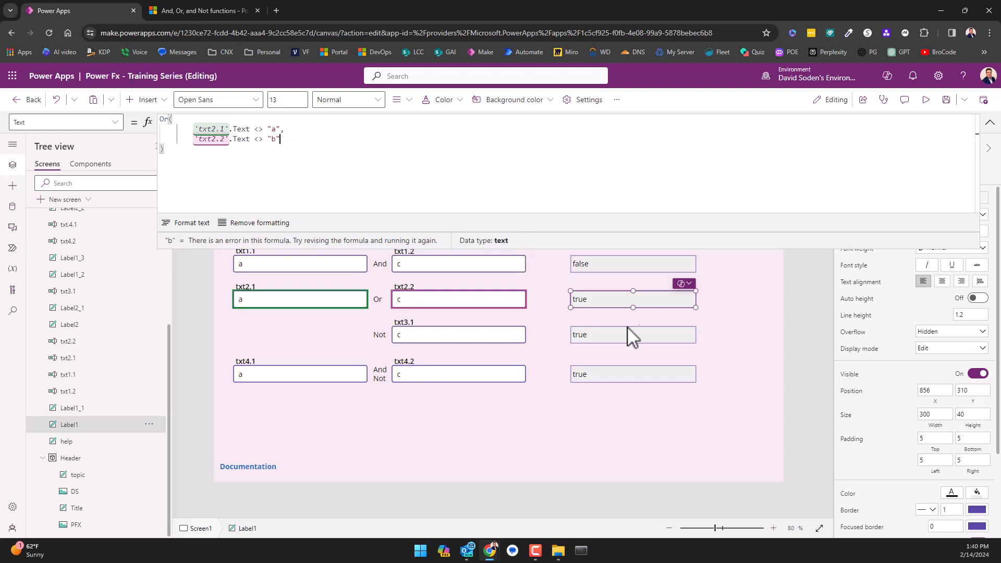
{"action": "left_click", "coordinate": [616, 300]}
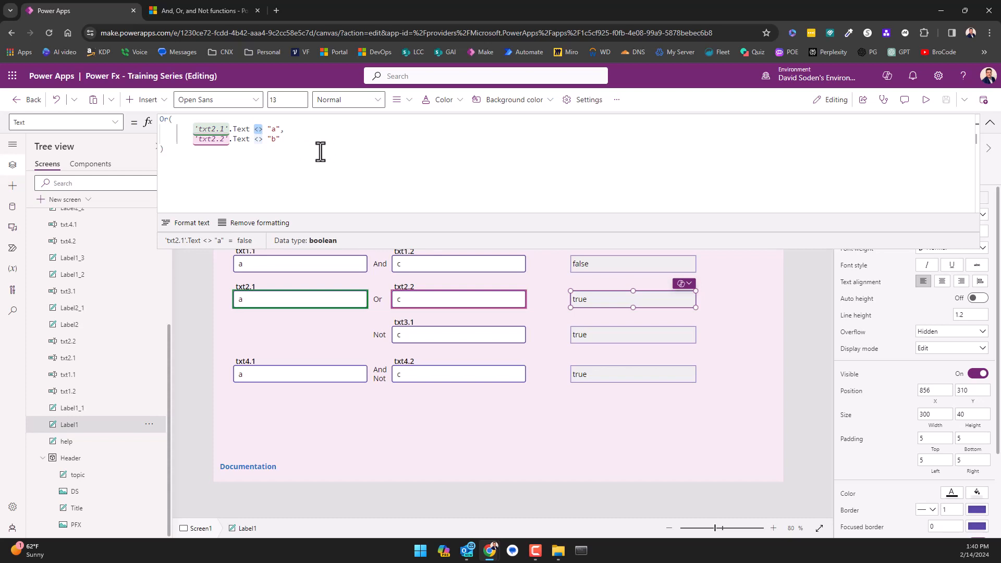
{"action": "mouse_move", "coordinate": [317, 147]}
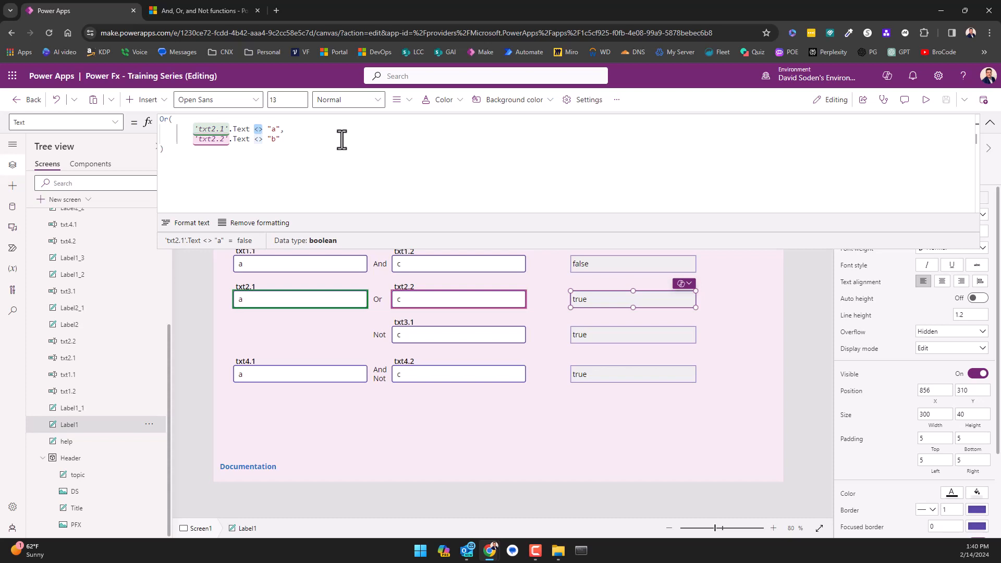
{"action": "mouse_move", "coordinate": [307, 158]}
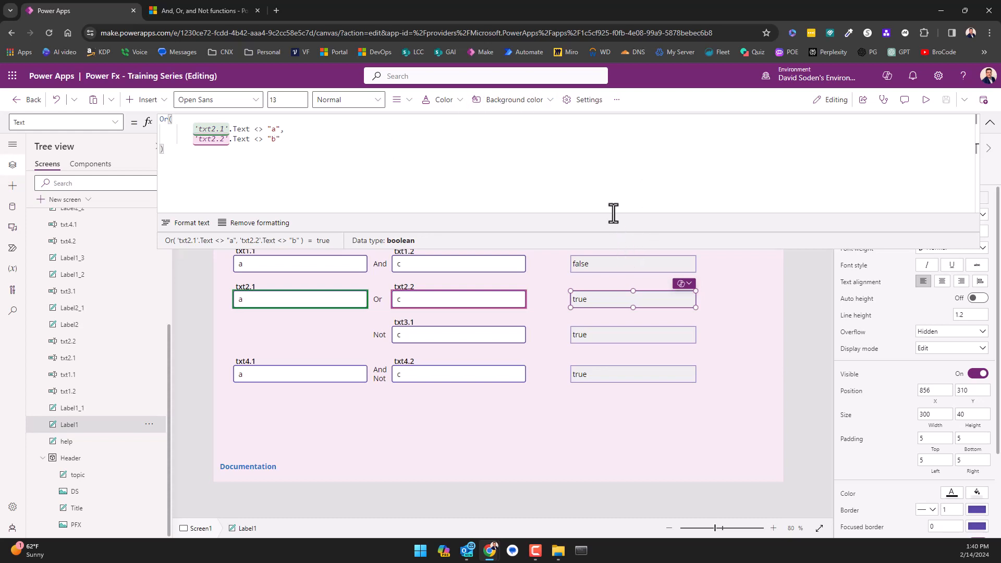
{"action": "mouse_move", "coordinate": [636, 213]}
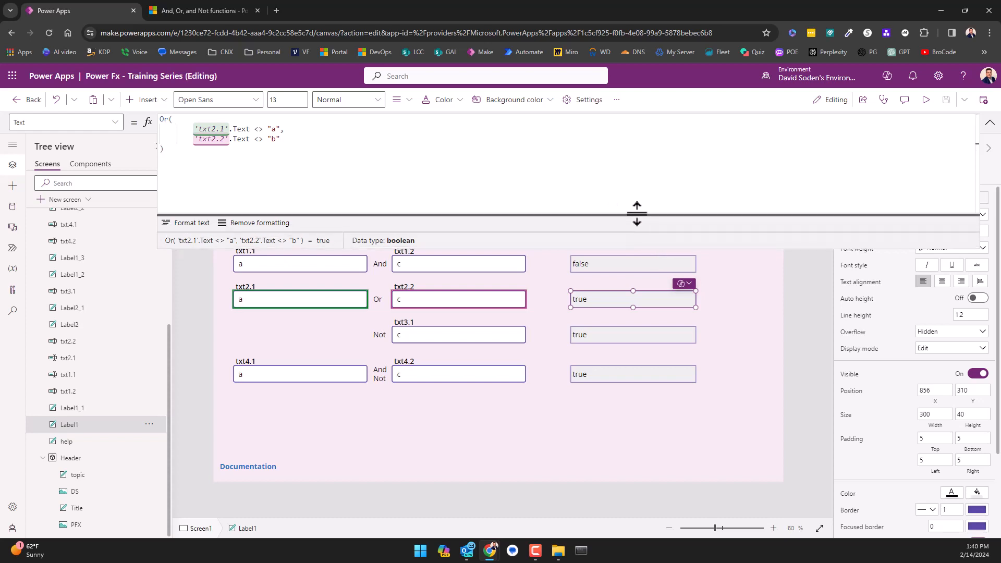
- Drag the expanded formula bar's bottom edge up to shorten it
{"action": "left_click_drag", "start_coordinate": [636, 213], "coordinate": [628, 185]}
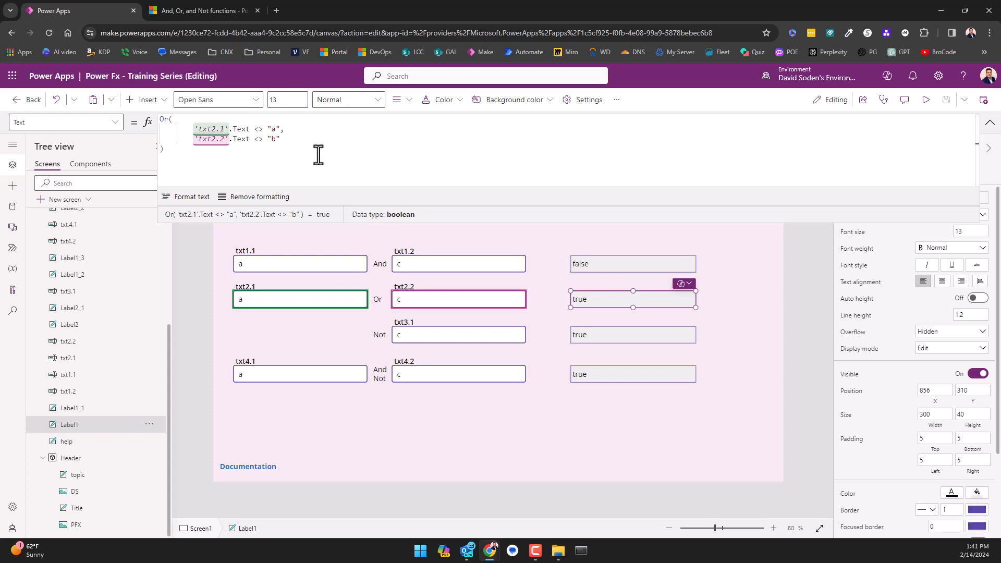
{"action": "mouse_move", "coordinate": [356, 136]}
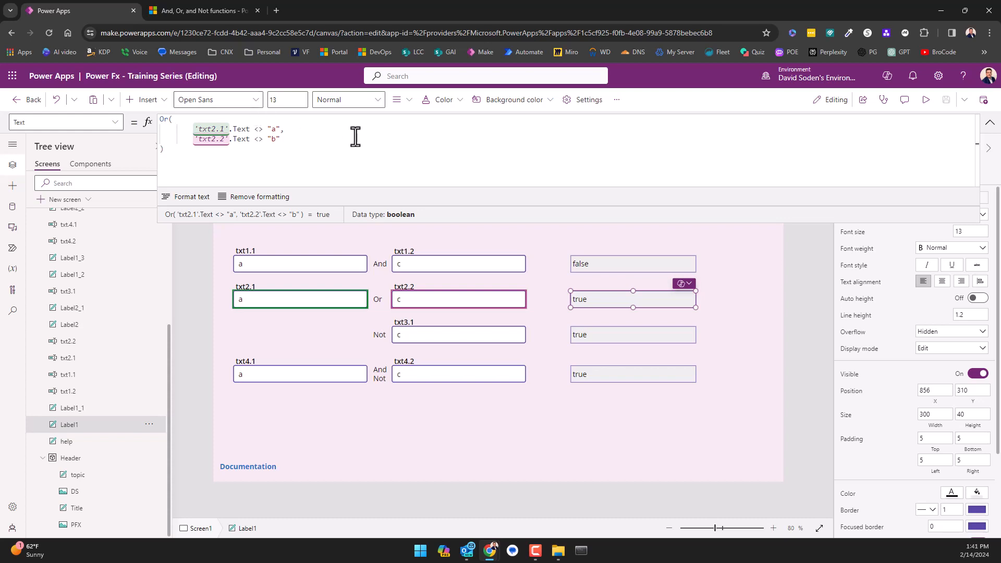
{"action": "mouse_move", "coordinate": [613, 439]}
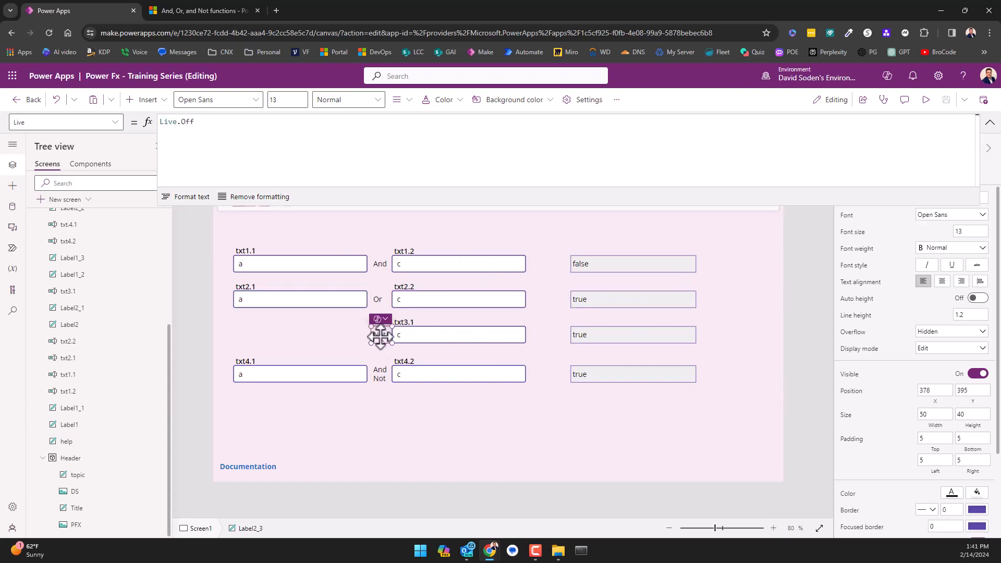
- Select txt3.1 to see its Default "c", then the Not caption beside it
{"action": "left_click", "coordinate": [458, 334]}
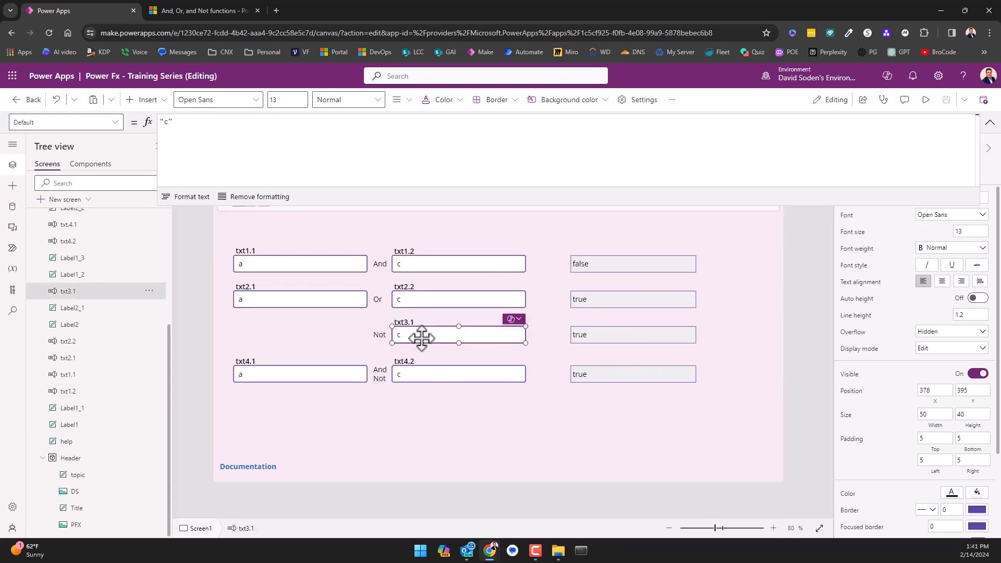
{"action": "left_click", "coordinate": [631, 335]}
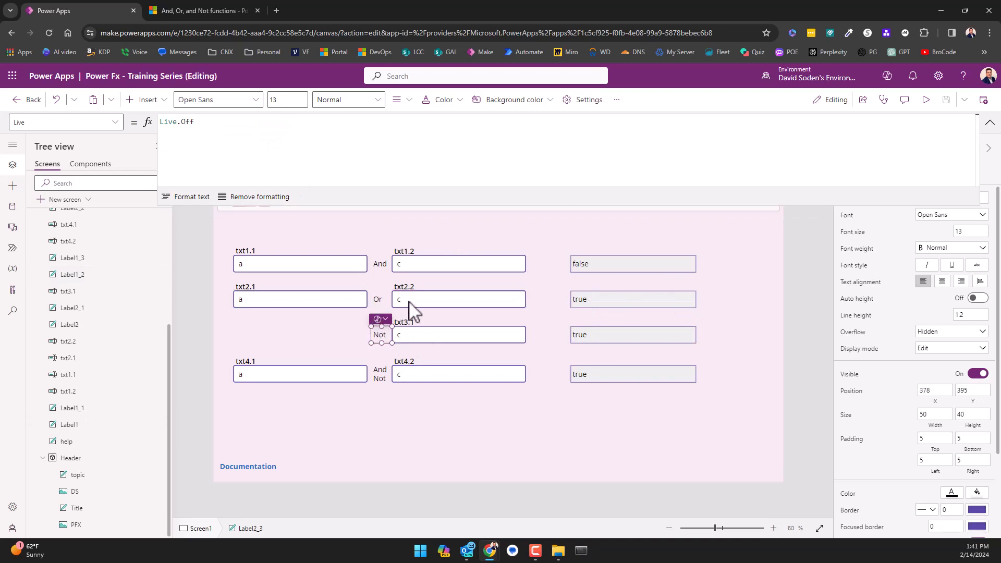
{"action": "mouse_move", "coordinate": [439, 349]}
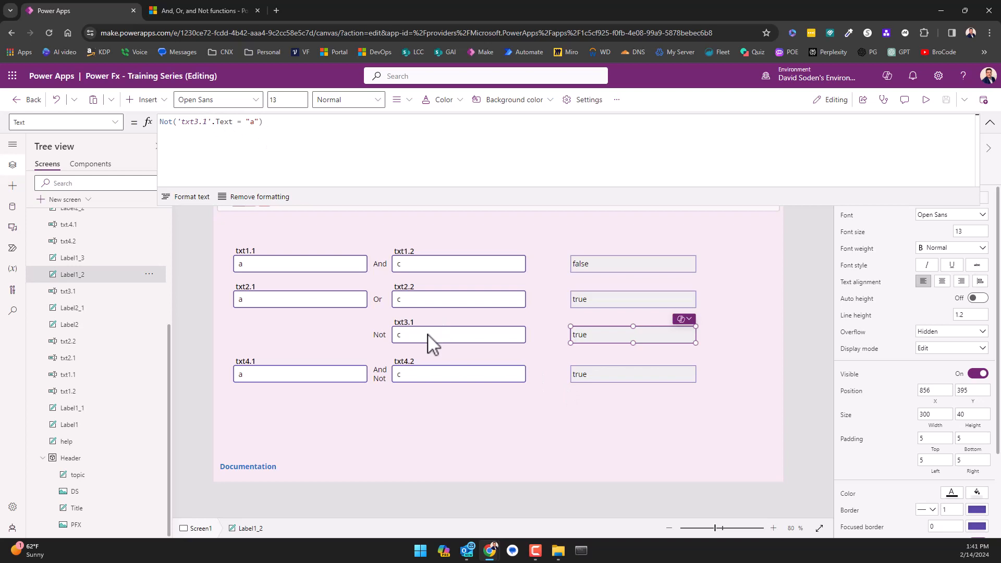
{"action": "mouse_move", "coordinate": [430, 342]}
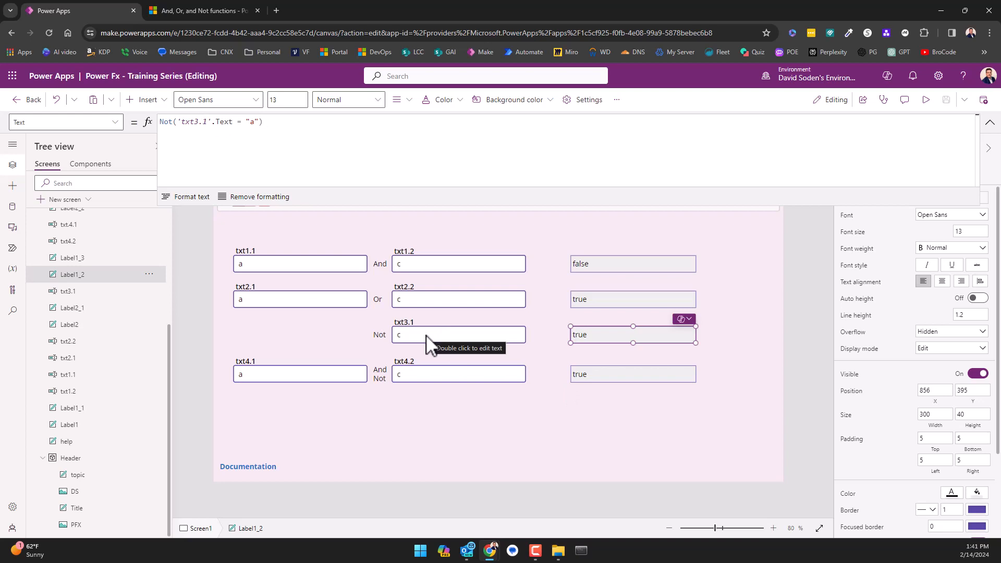
{"action": "mouse_move", "coordinate": [463, 337]}
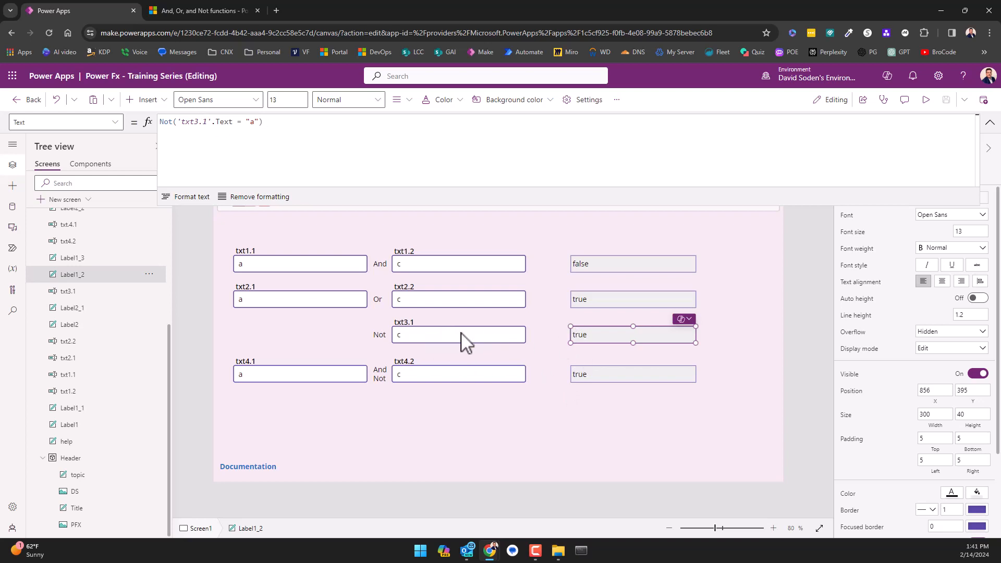
{"action": "mouse_move", "coordinate": [623, 331]}
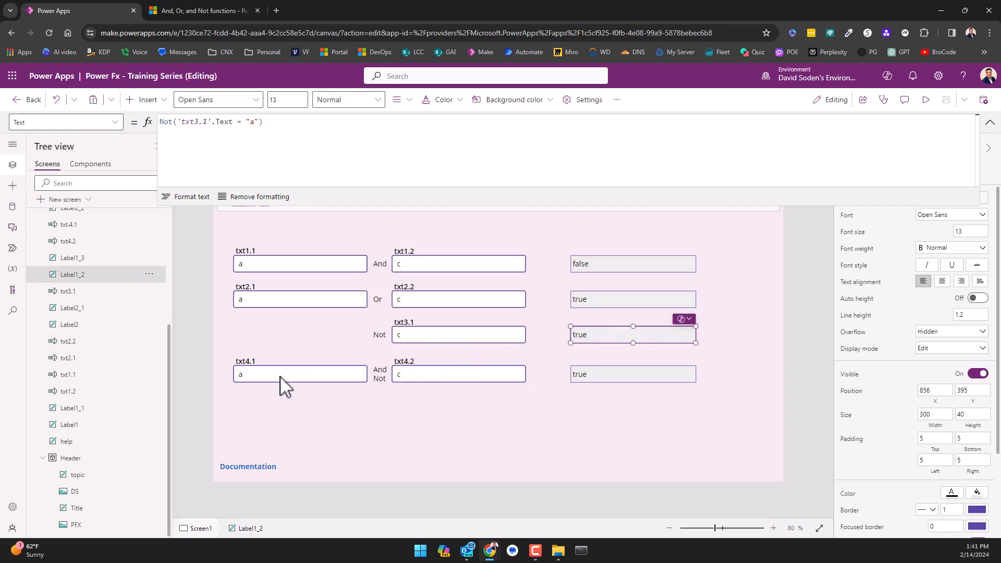
- Inspect txt4.1 and txt4.2 defaults ("a", "c"), the And label, then select the And Not result label
{"action": "left_click", "coordinate": [300, 373]}
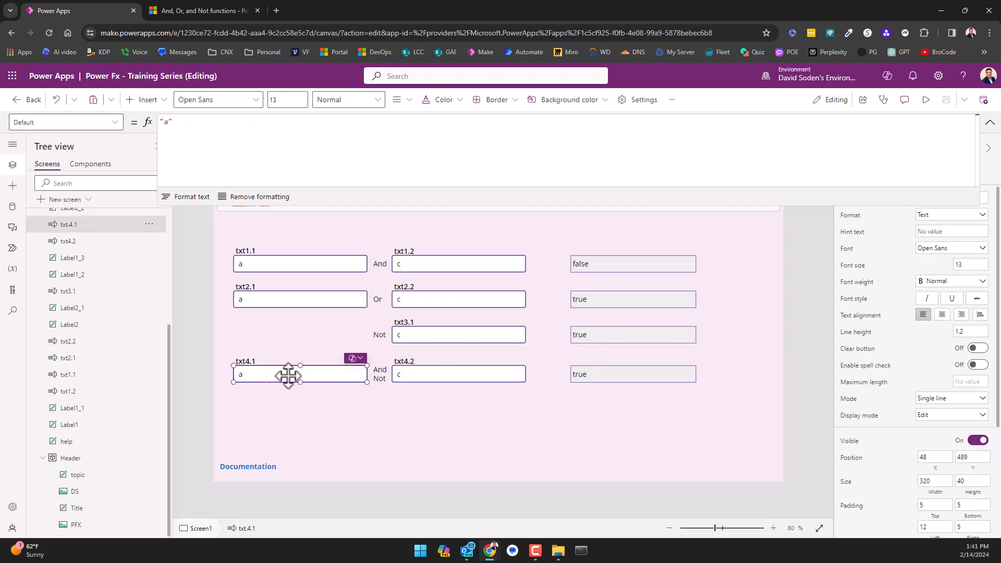
{"action": "left_click", "coordinate": [457, 373]}
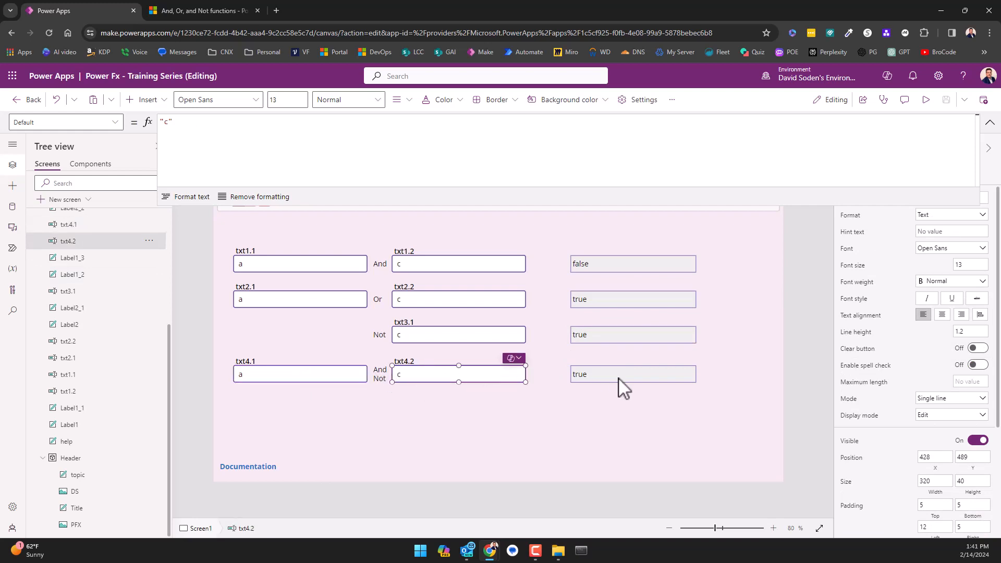
{"action": "left_click", "coordinate": [300, 263]}
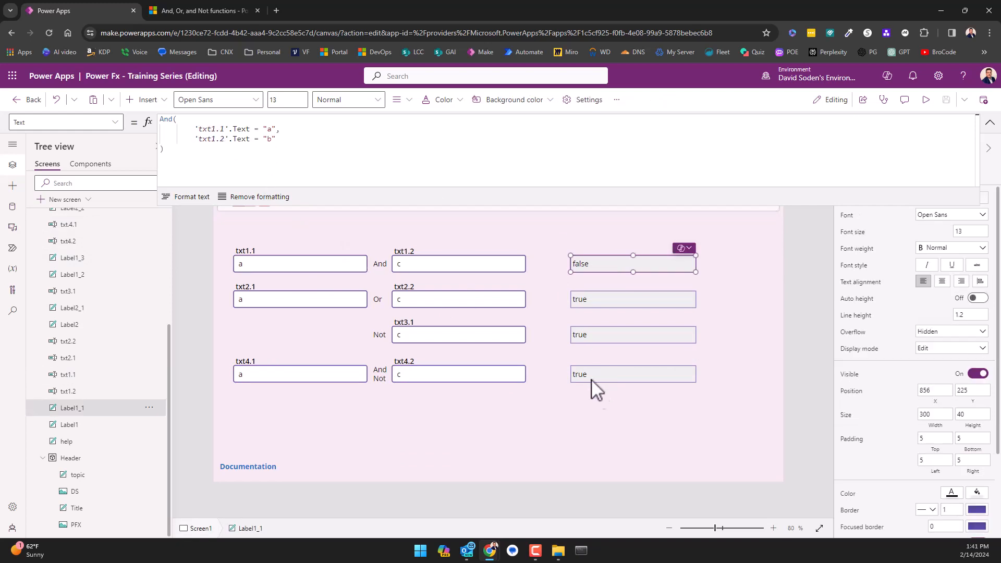
{"action": "left_click", "coordinate": [632, 373]}
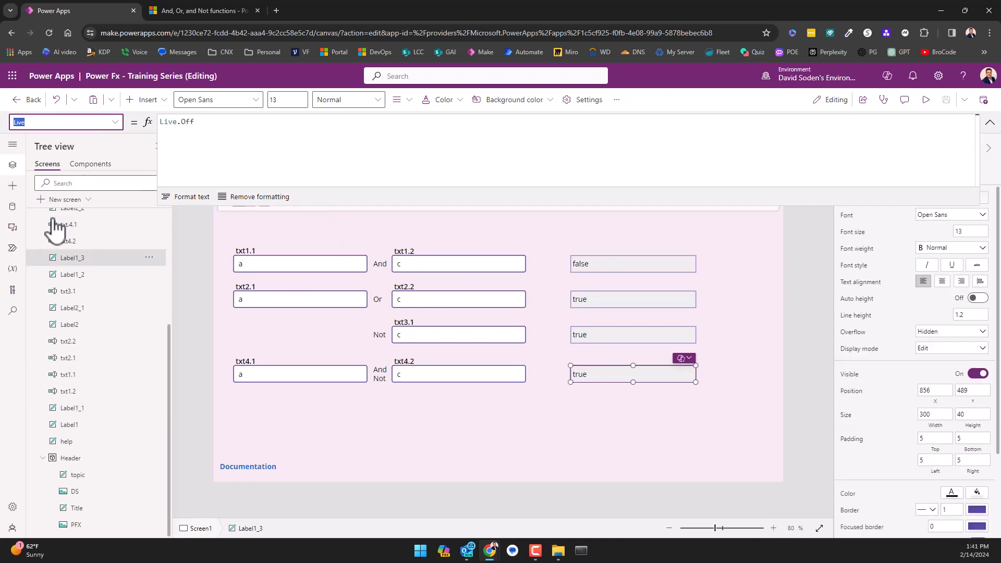
- Replace Not('txt4.2'.Text = "b") with 'txt4.2'.Text <> "b" in the label's Text formula, still true
{"action": "left_click", "coordinate": [64, 122]}
{"action": "type", "text": "Text"}
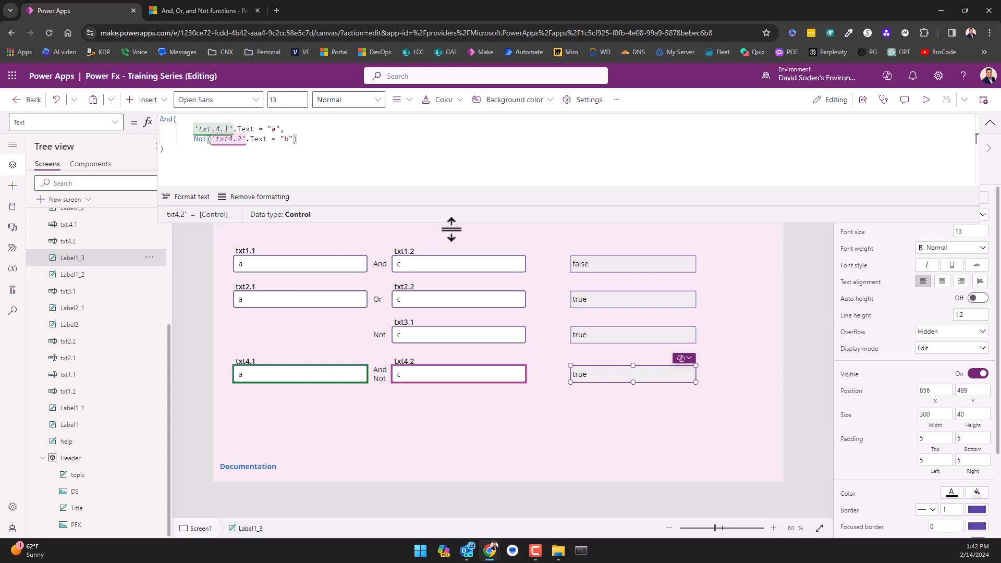
{"action": "double_click", "coordinate": [200, 138]}
{"action": "type", "text": "<>"}
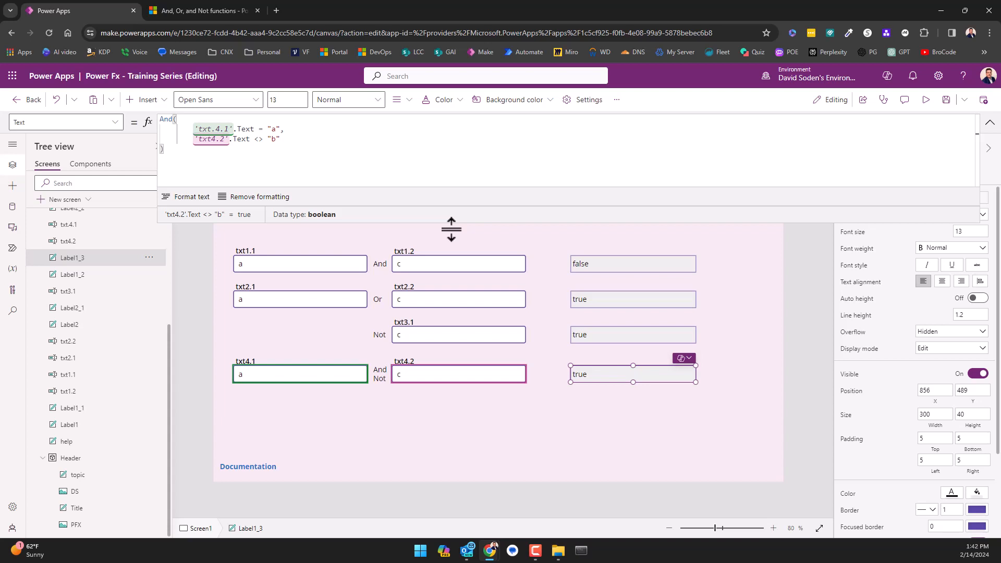
{"action": "left_click", "coordinate": [252, 139]}
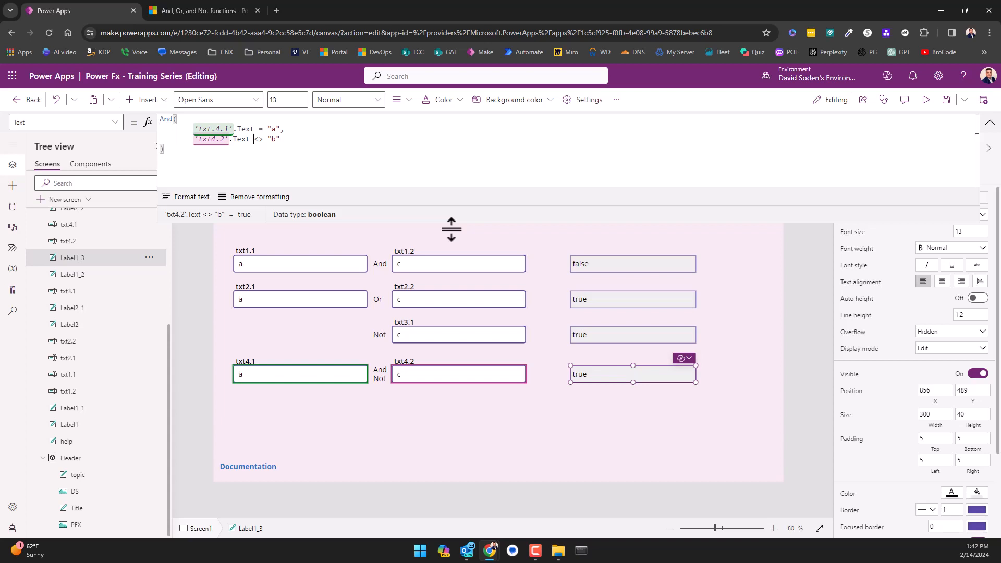